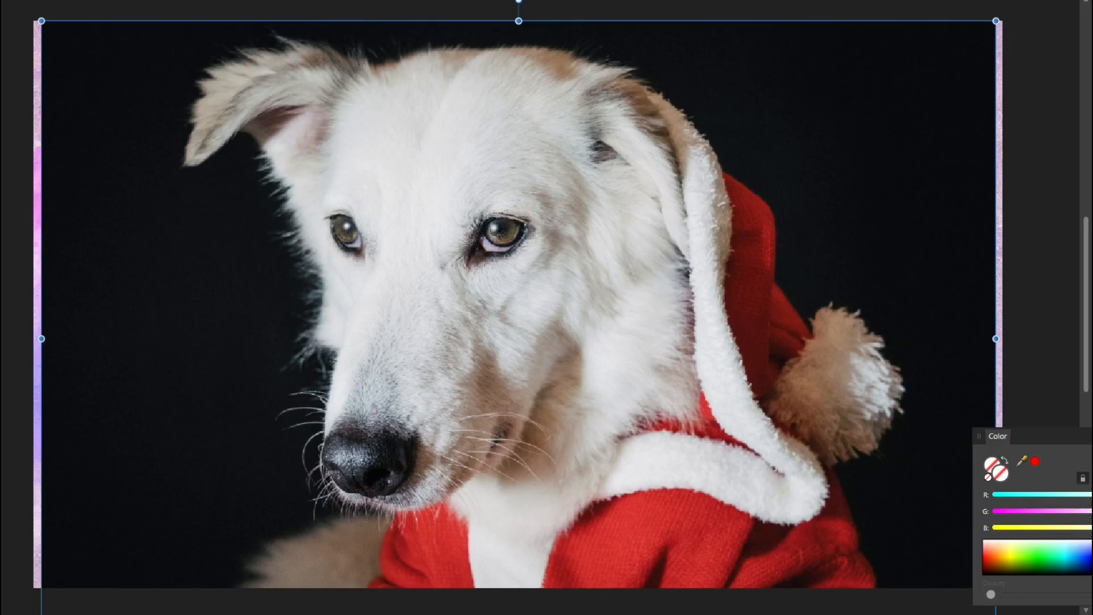
{"action": "mouse_move", "coordinate": [308, 305]}
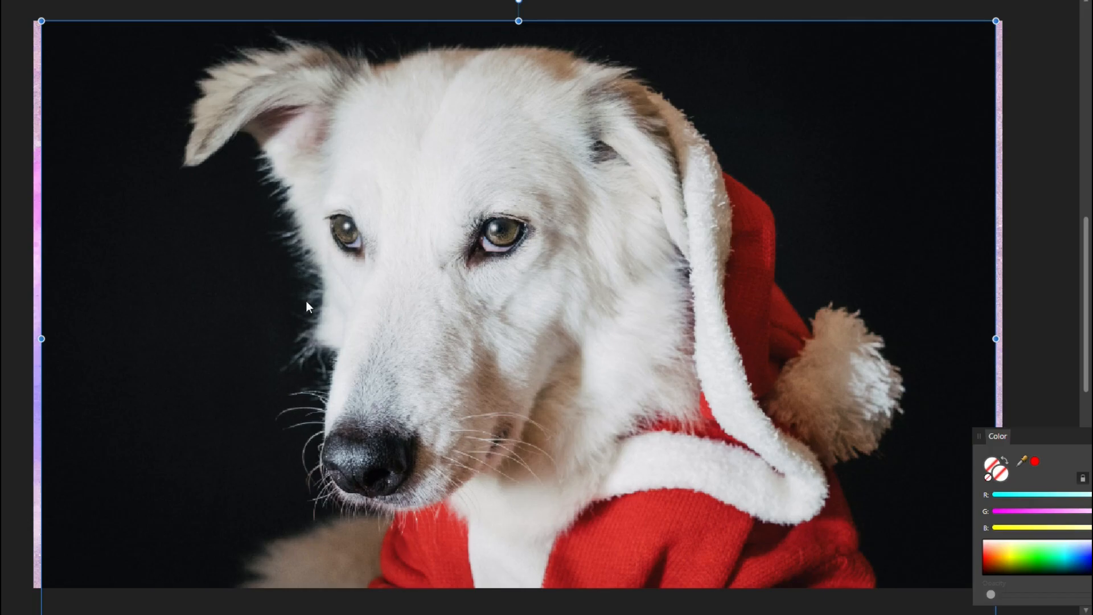
{"action": "mouse_move", "coordinate": [842, 283]}
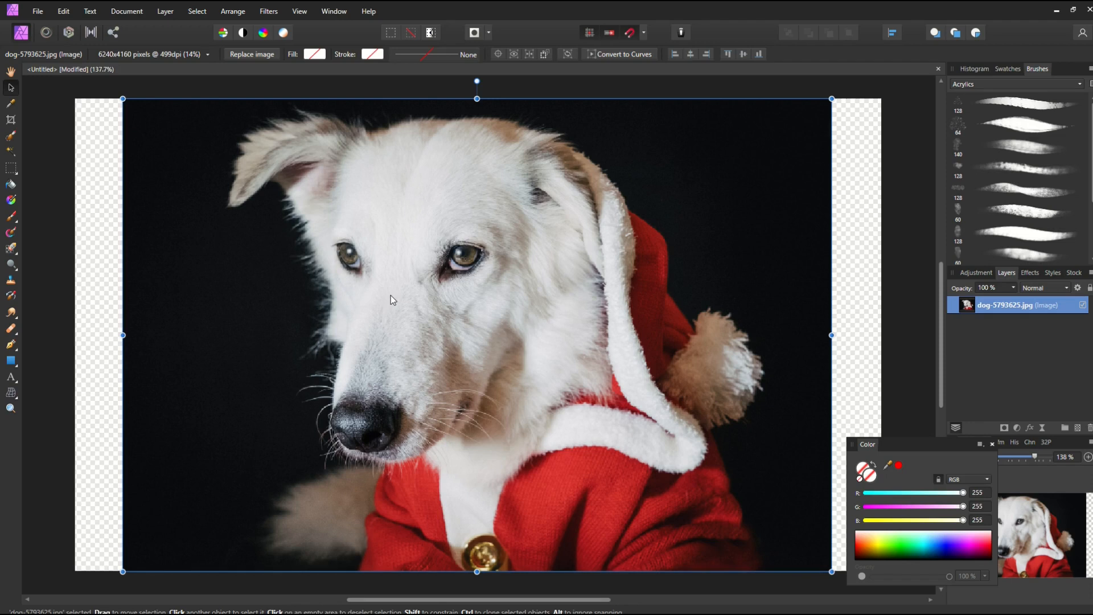
{"action": "mouse_move", "coordinate": [271, 527]}
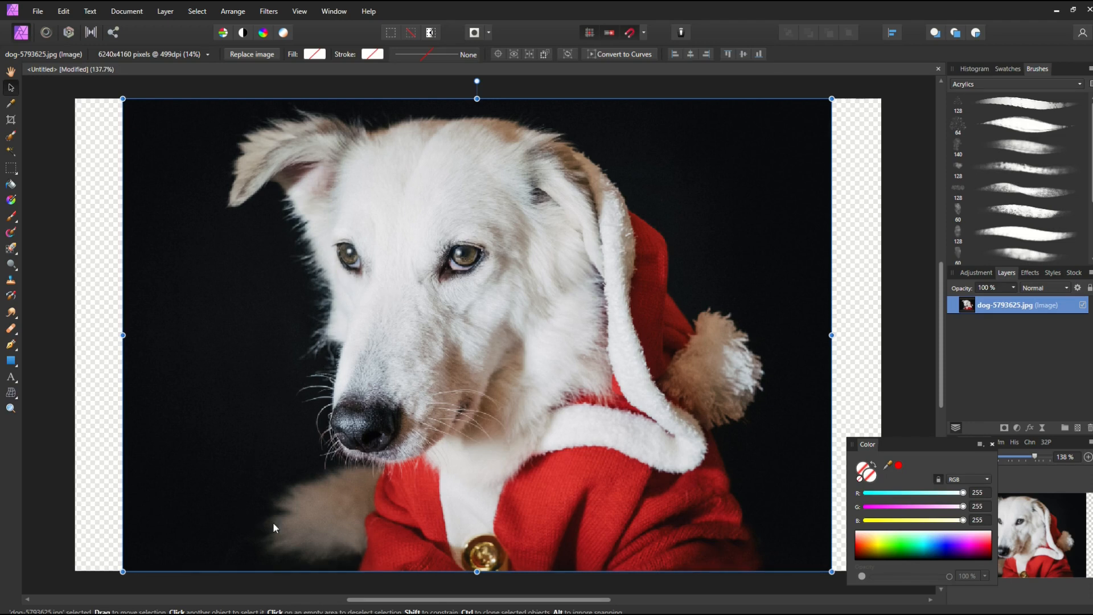
{"action": "mouse_move", "coordinate": [679, 321]}
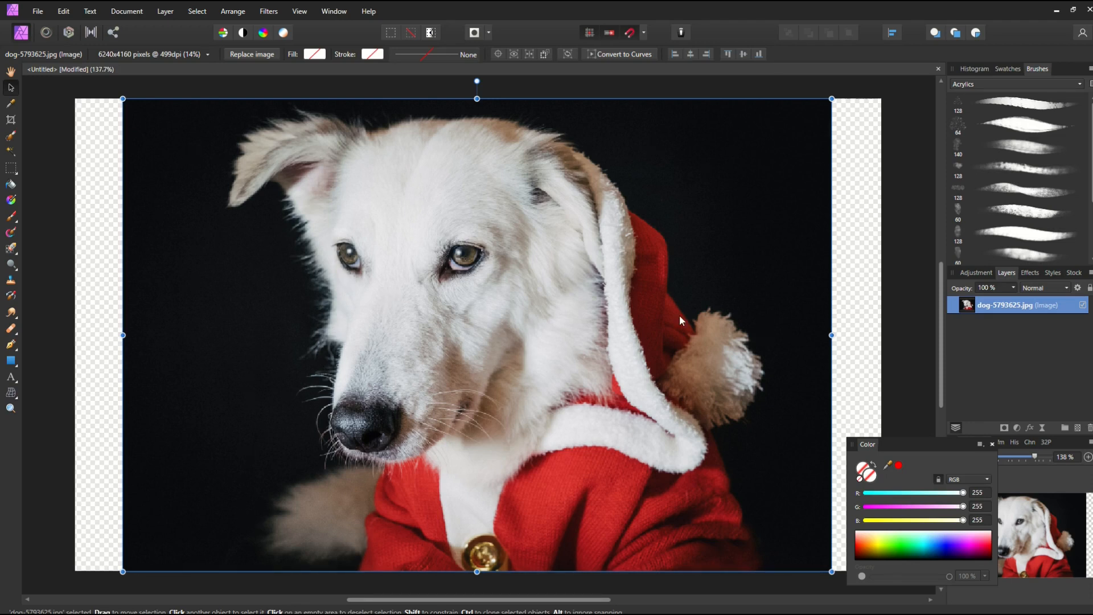
{"action": "mouse_move", "coordinate": [116, 184]}
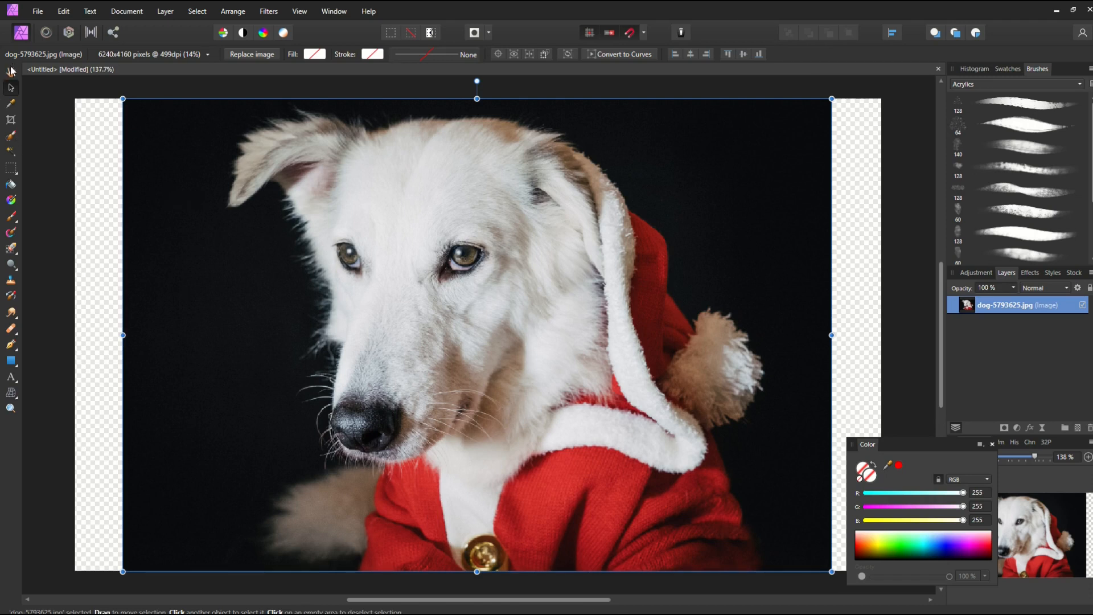
{"action": "mouse_move", "coordinate": [10, 137]}
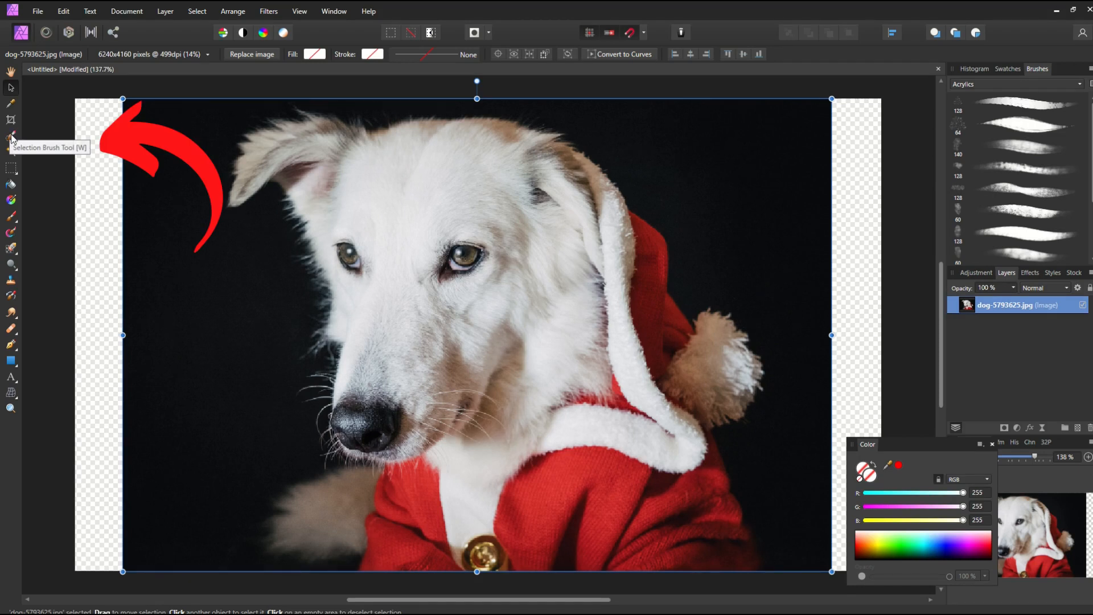
Choose the Selection Brush and narrow its width from 47 px to 26 px
{"action": "left_click", "coordinate": [10, 137]}
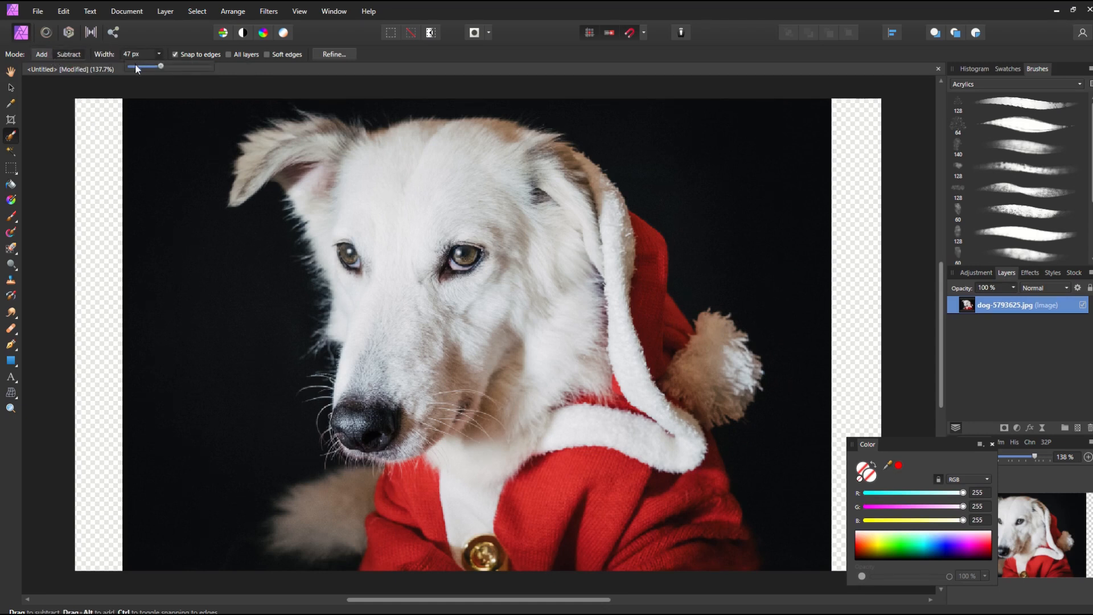
{"action": "left_click_drag", "start_coordinate": [163, 66], "coordinate": [197, 66]}
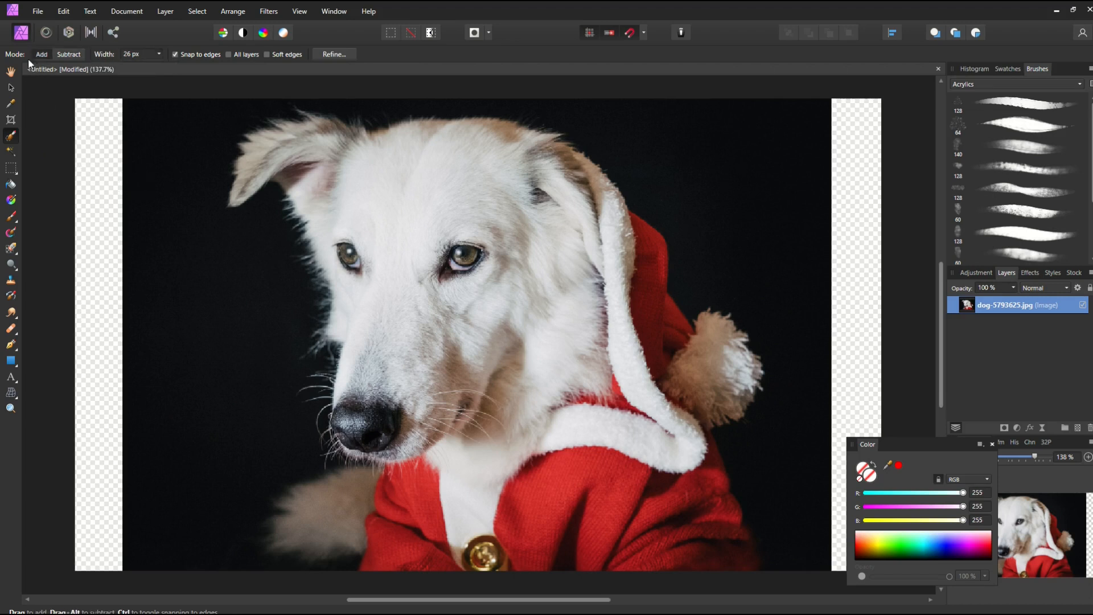
{"action": "mouse_move", "coordinate": [92, 187]}
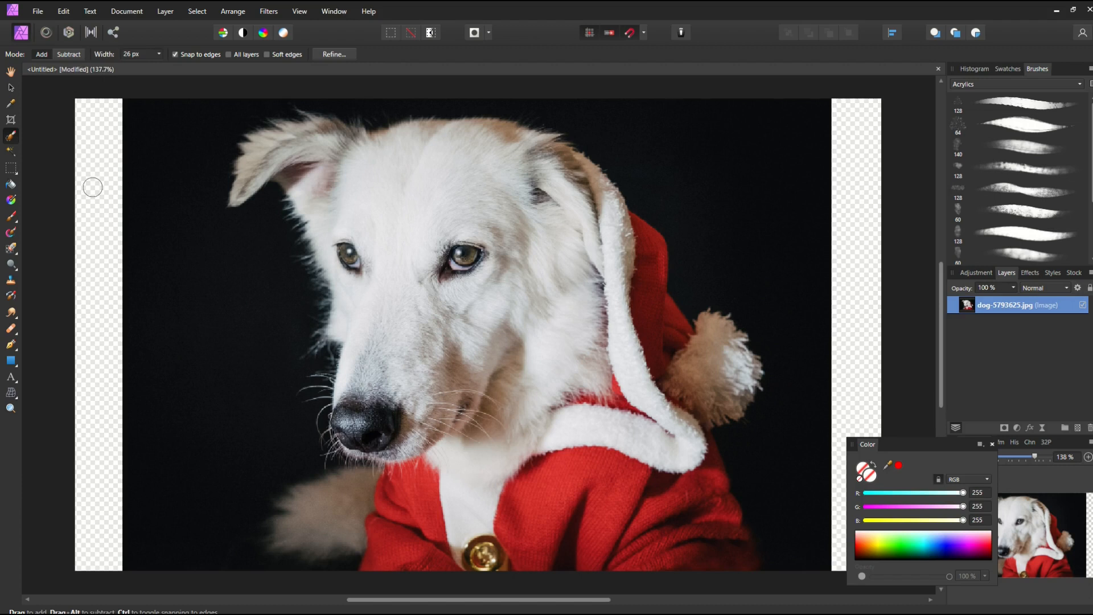
{"action": "mouse_move", "coordinate": [139, 230]}
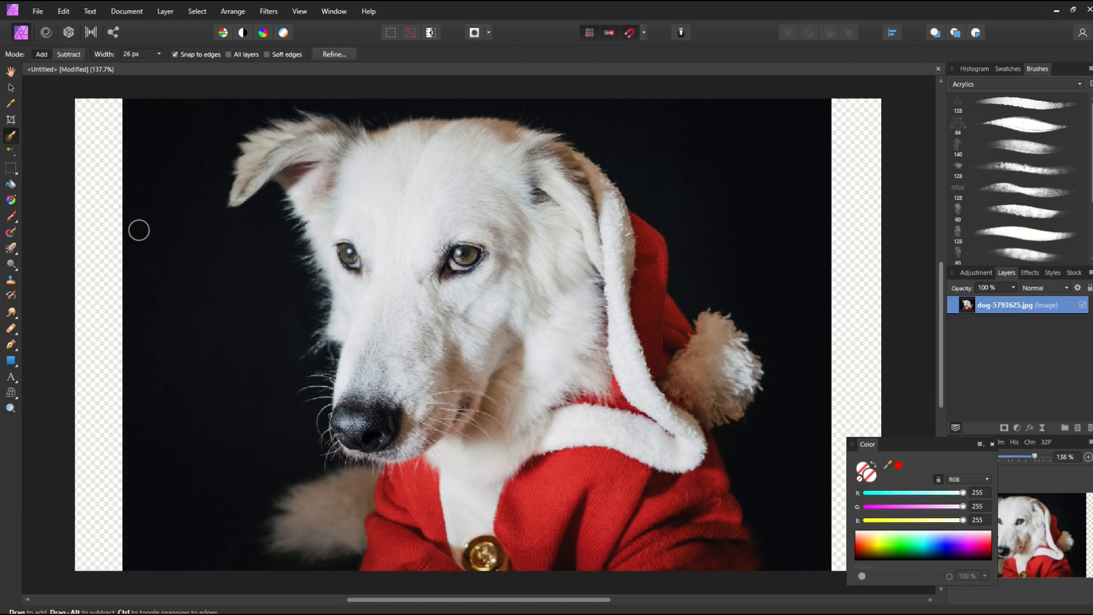
{"action": "mouse_move", "coordinate": [124, 102]}
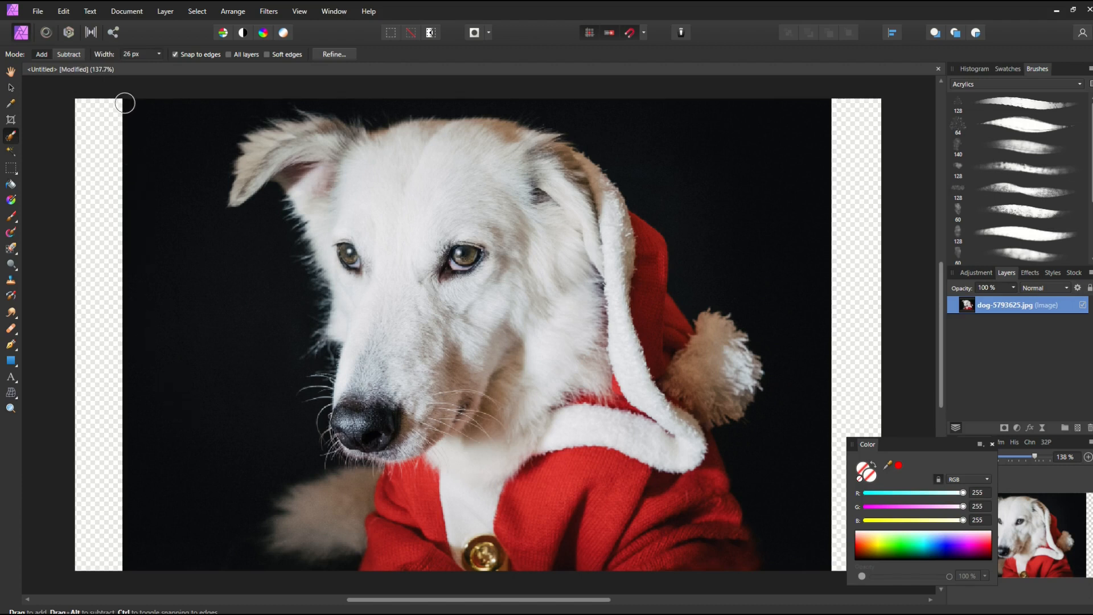
Paint the selection along the top edge, around the left ear and cheek, down to the bottom
{"action": "left_click_drag", "start_coordinate": [126, 112], "coordinate": [292, 111]}
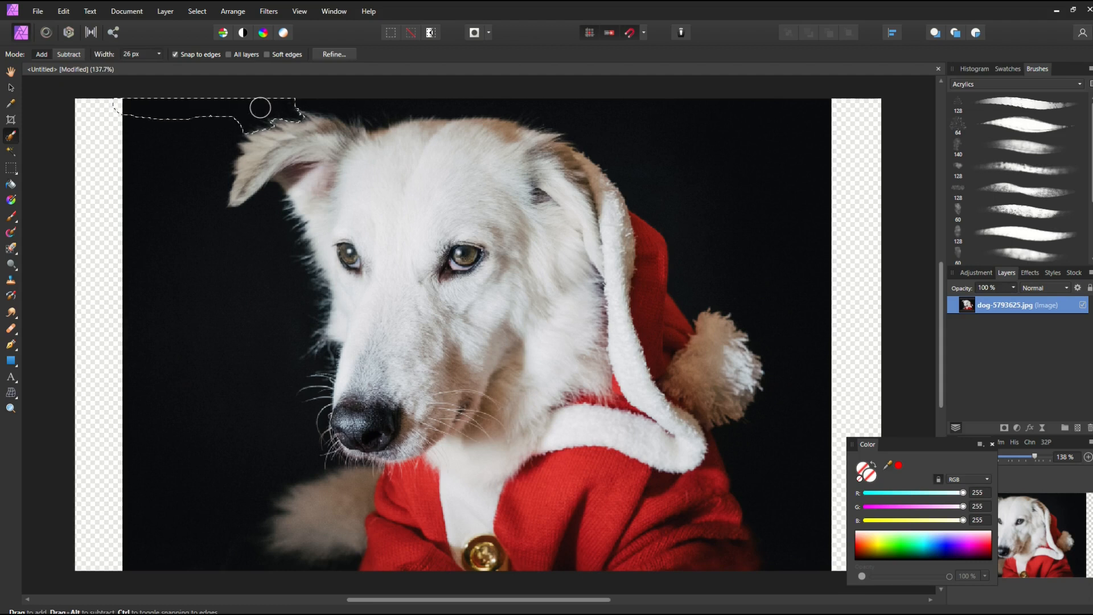
{"action": "left_click_drag", "start_coordinate": [260, 107], "coordinate": [224, 174]}
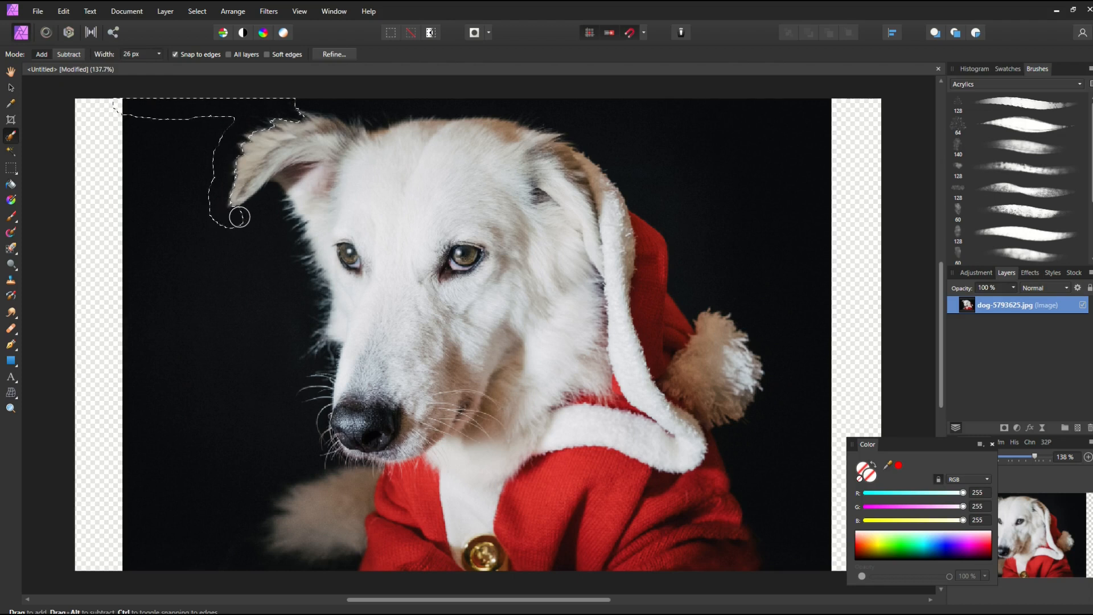
{"action": "left_click_drag", "start_coordinate": [239, 216], "coordinate": [288, 233]}
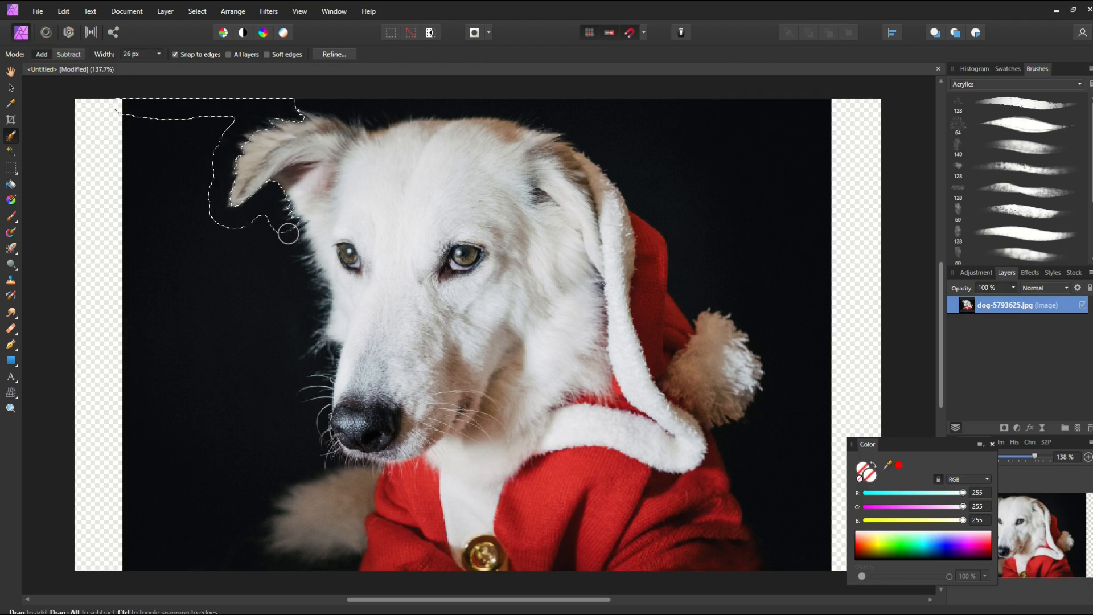
{"action": "left_click_drag", "start_coordinate": [288, 233], "coordinate": [312, 359]}
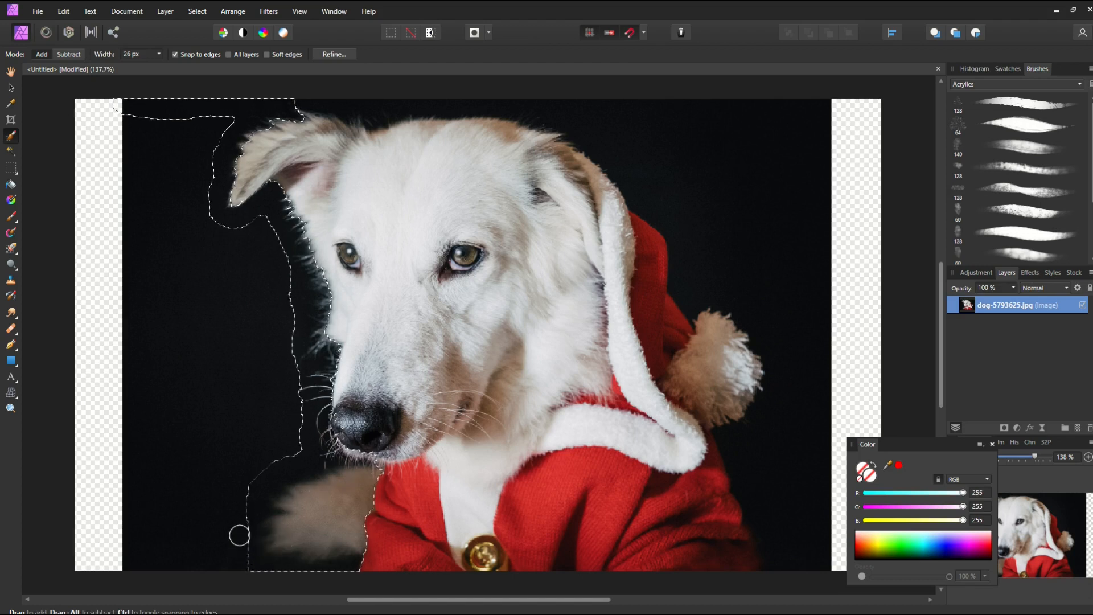
Fill in the remaining bottom-left and left background so the whole left side is selected
{"action": "left_click_drag", "start_coordinate": [239, 535], "coordinate": [179, 552]}
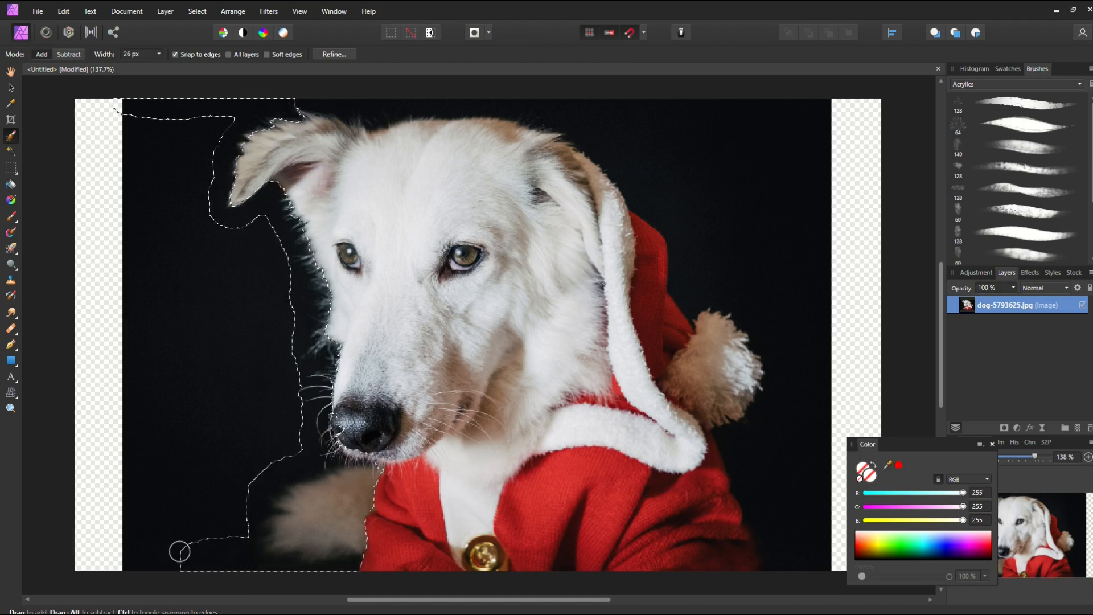
{"action": "left_click_drag", "start_coordinate": [179, 551], "coordinate": [144, 124]}
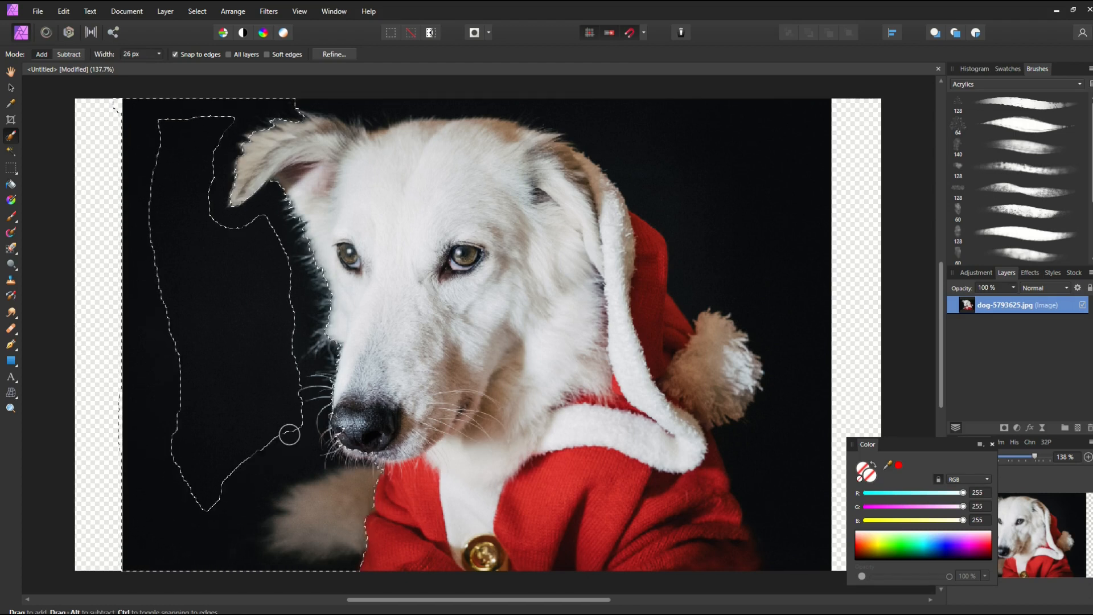
{"action": "left_click_drag", "start_coordinate": [285, 433], "coordinate": [223, 136]}
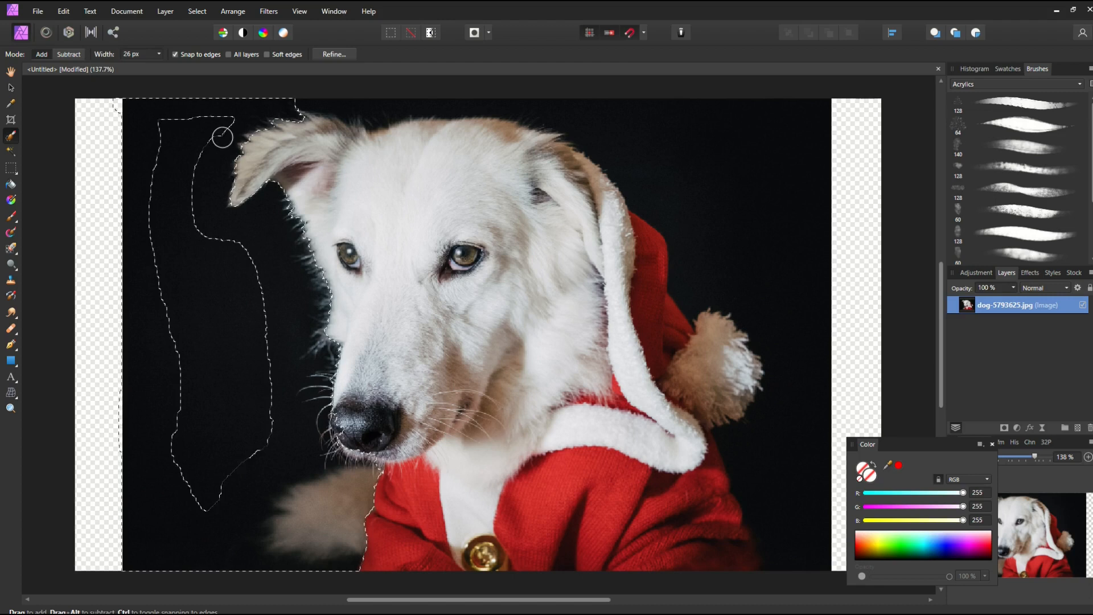
{"action": "left_click_drag", "start_coordinate": [219, 136], "coordinate": [242, 456]}
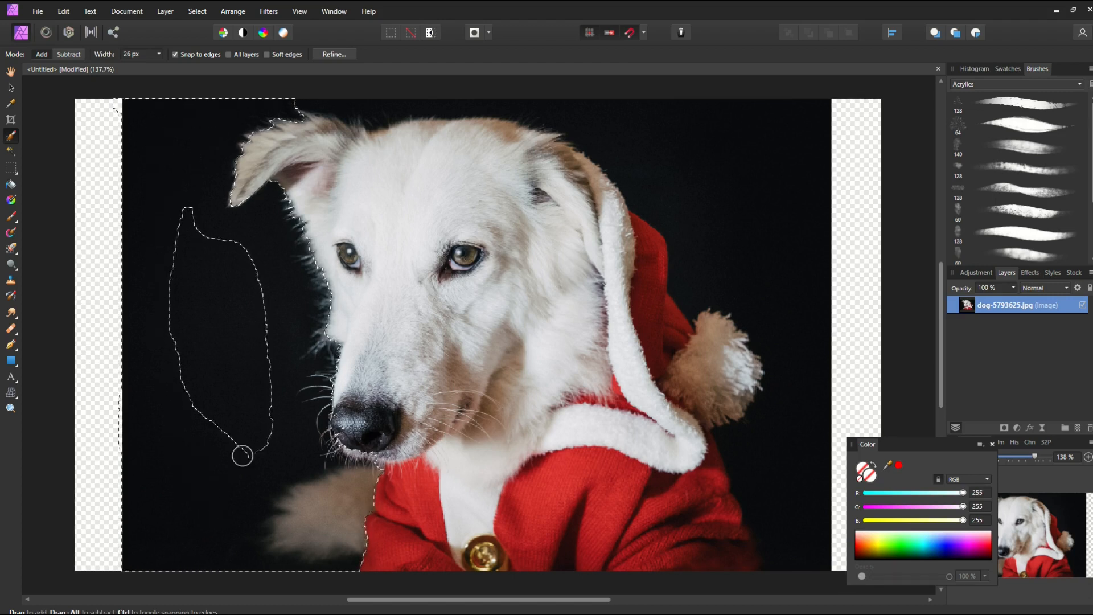
{"action": "left_click_drag", "start_coordinate": [241, 457], "coordinate": [355, 532]}
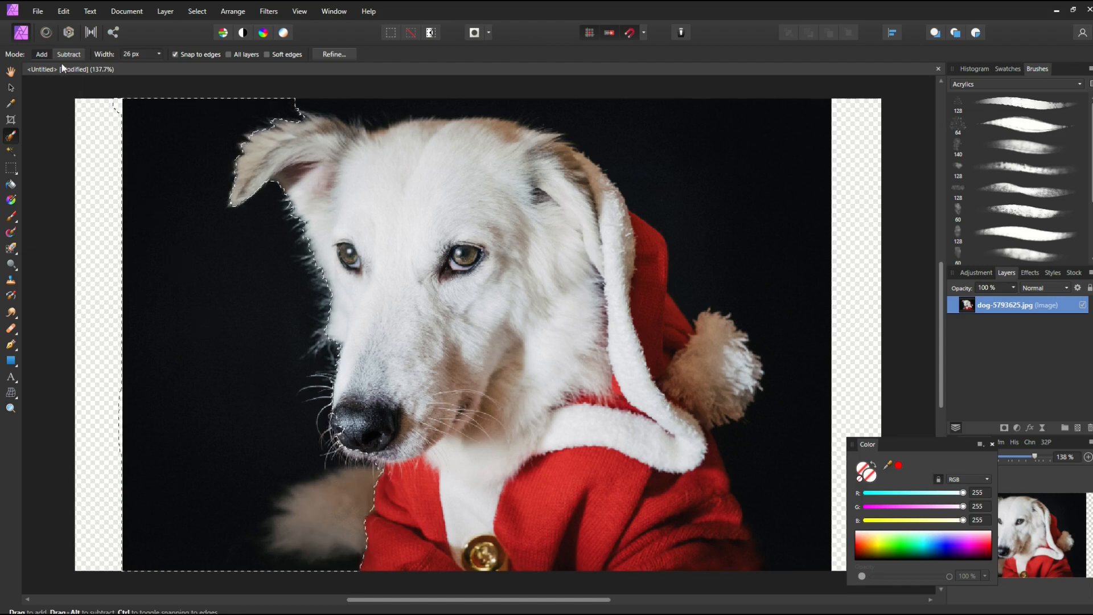
In Subtract mode, brush the background along the hood's right edge and around the pompom
{"action": "left_click", "coordinate": [41, 54]}
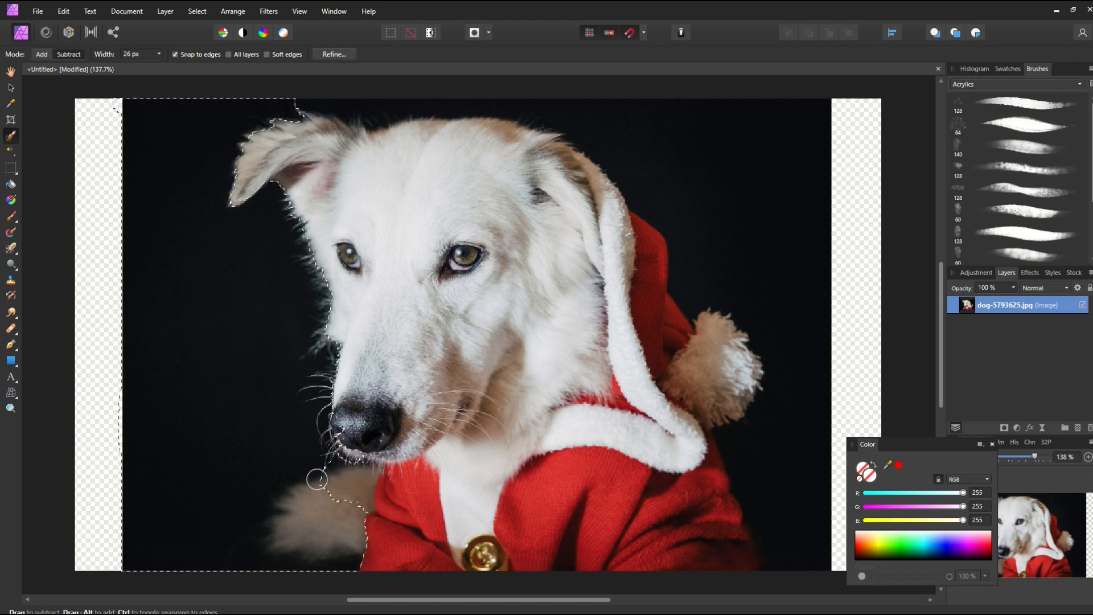
{"action": "left_click_drag", "start_coordinate": [317, 479], "coordinate": [327, 543]}
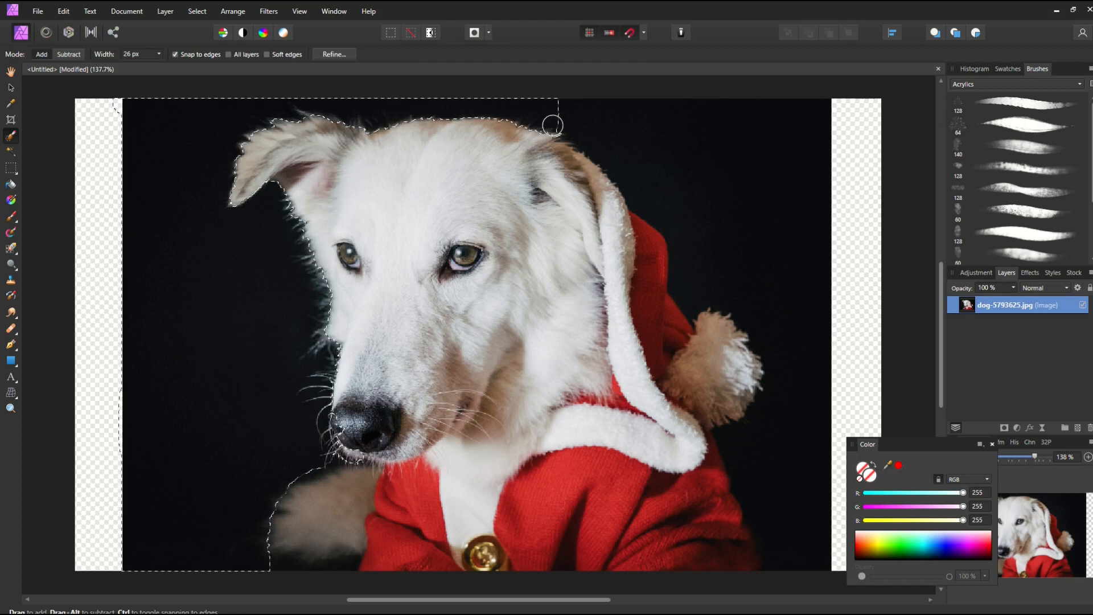
{"action": "left_click_drag", "start_coordinate": [551, 126], "coordinate": [672, 230]}
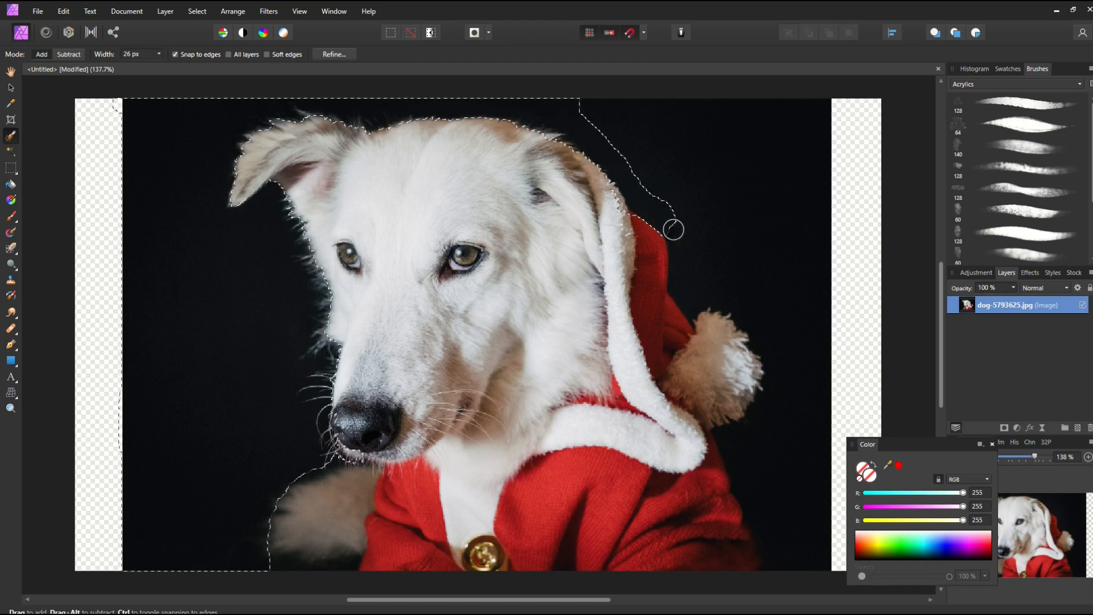
{"action": "left_click_drag", "start_coordinate": [672, 229], "coordinate": [765, 352]}
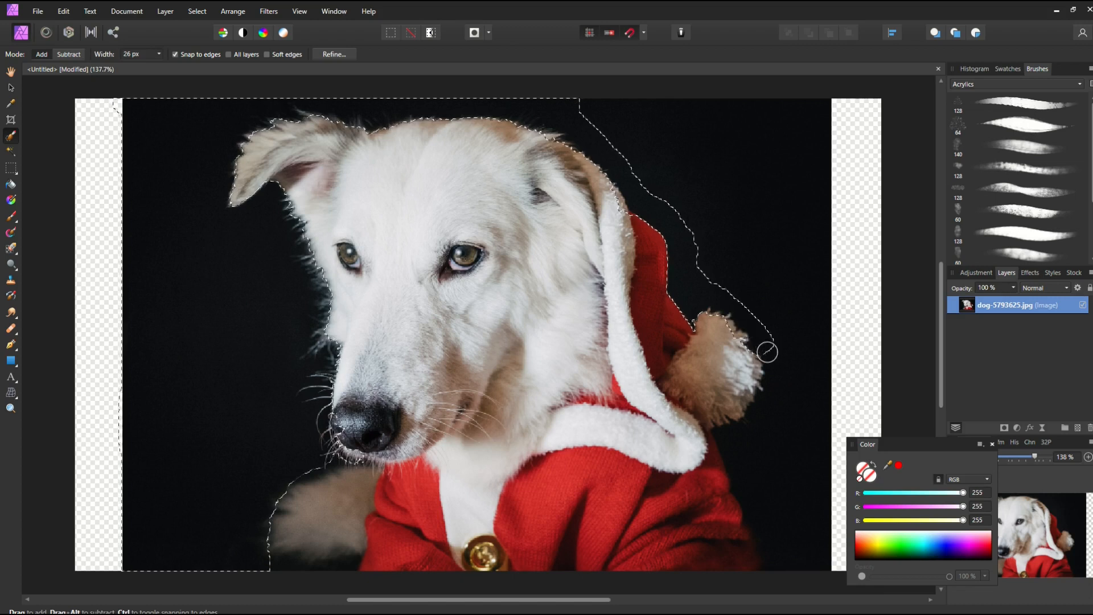
{"action": "left_click_drag", "start_coordinate": [765, 352], "coordinate": [730, 440]}
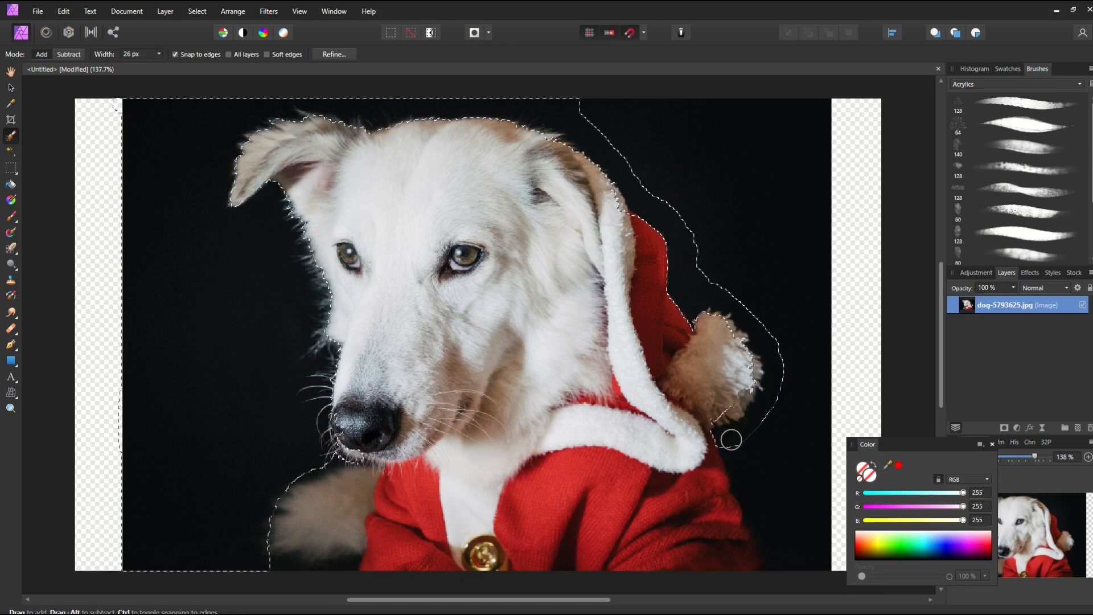
{"action": "left_click_drag", "start_coordinate": [729, 440], "coordinate": [779, 557]}
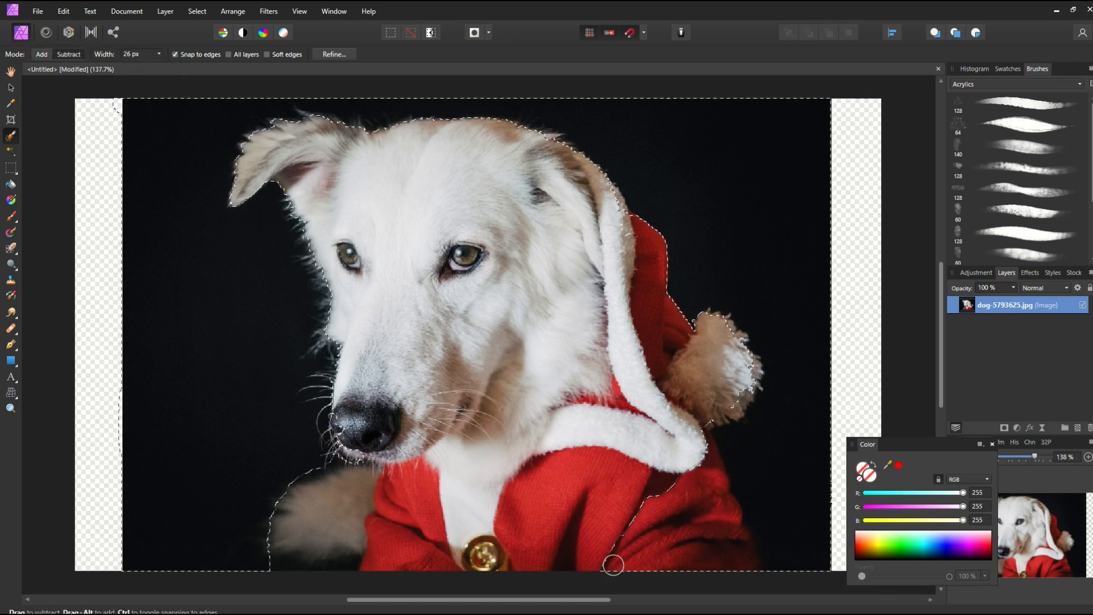
Tighten the selection along the lower and upper hood edges near the pompom
{"action": "left_click_drag", "start_coordinate": [612, 566], "coordinate": [707, 459]}
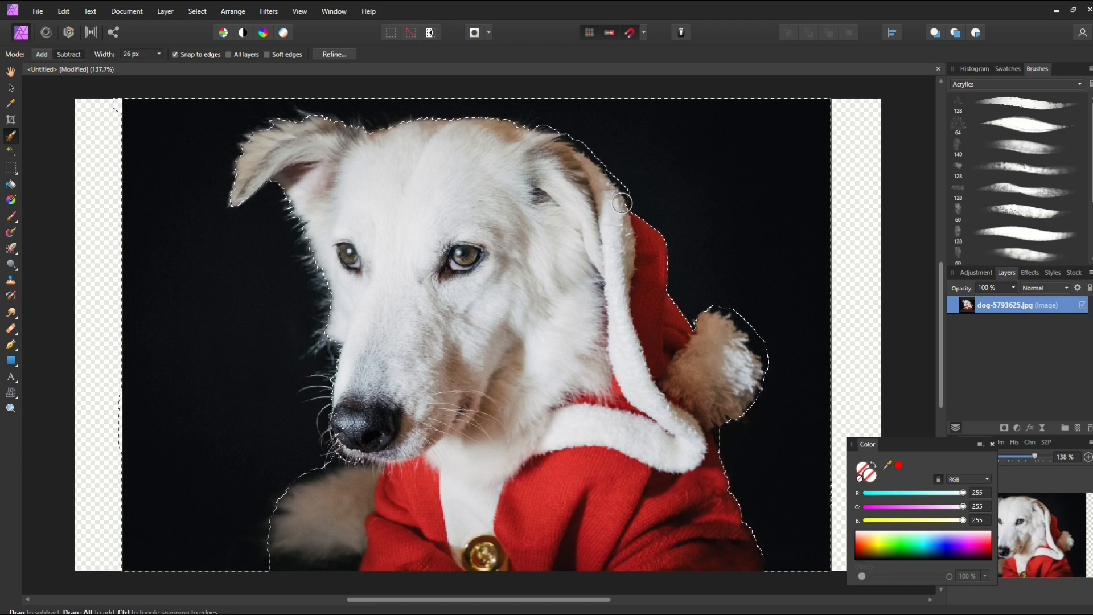
{"action": "left_click_drag", "start_coordinate": [621, 204], "coordinate": [328, 119]}
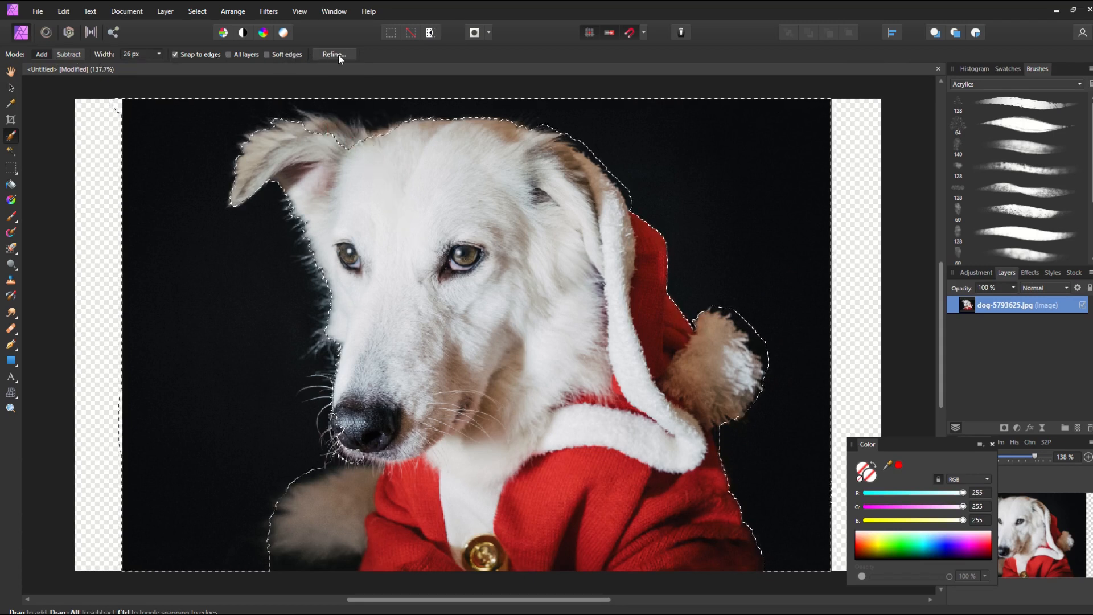
In Refine Selection, brush the matte over the ear tip, forehead and left cheek fur
{"action": "left_click", "coordinate": [333, 54]}
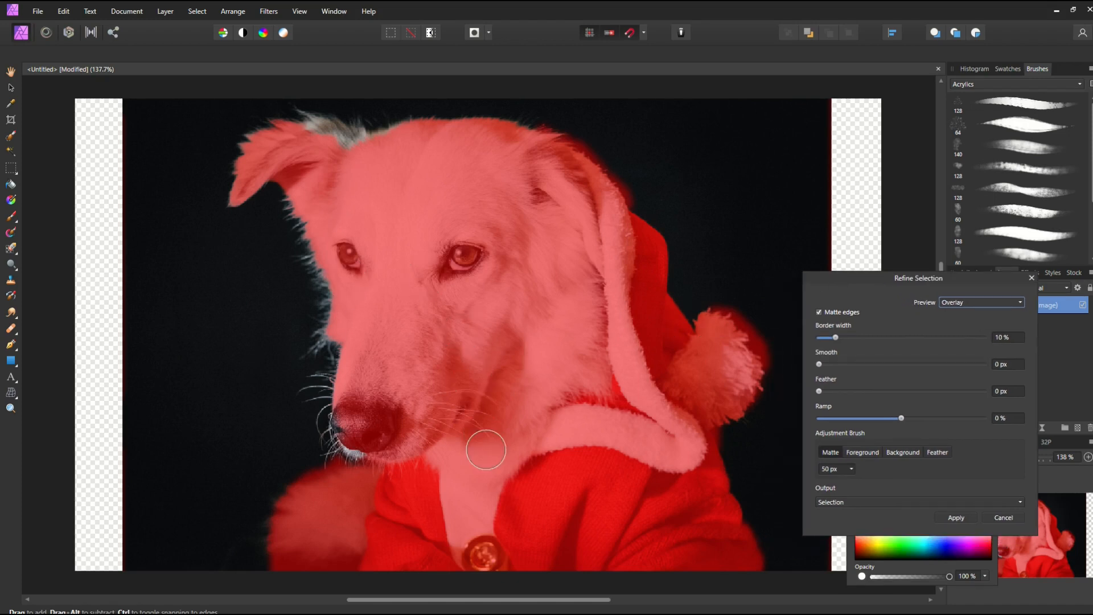
{"action": "mouse_move", "coordinate": [226, 115]}
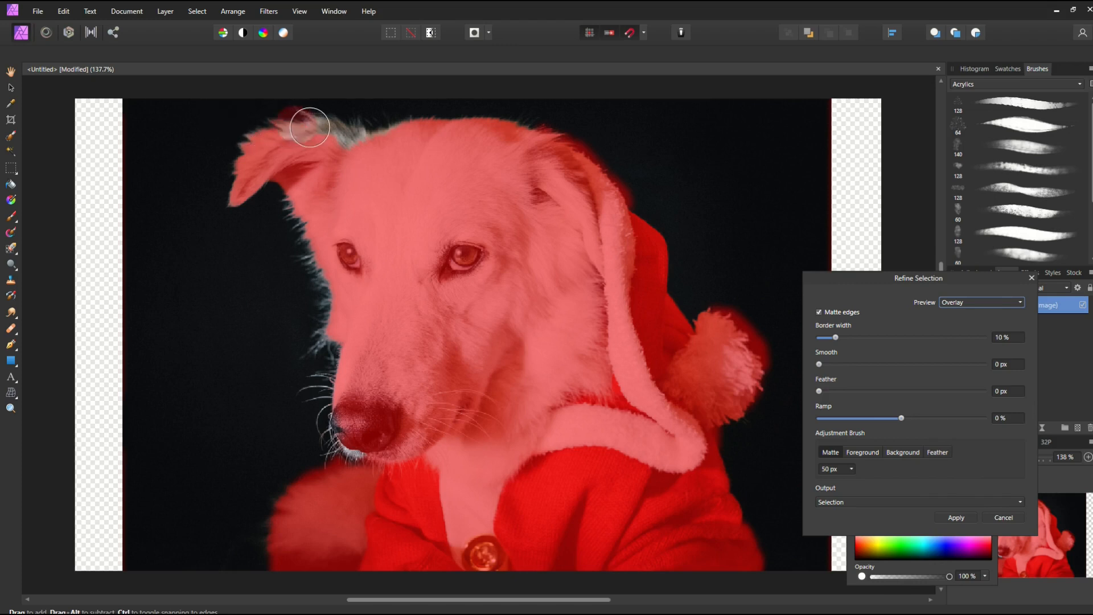
{"action": "left_click_drag", "start_coordinate": [308, 128], "coordinate": [443, 225]}
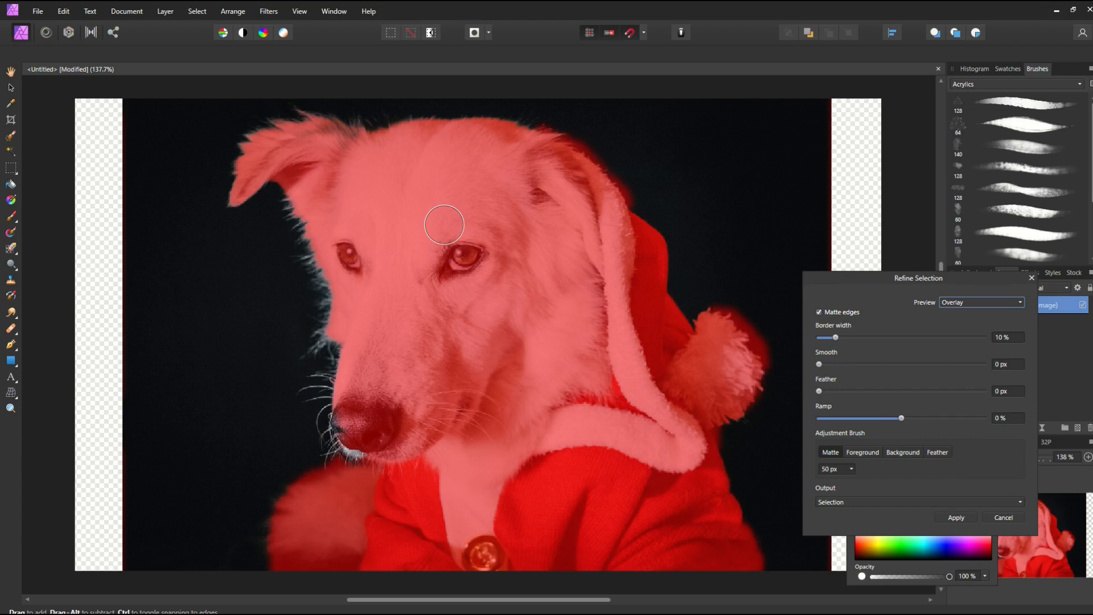
{"action": "left_click_drag", "start_coordinate": [444, 225], "coordinate": [303, 238]}
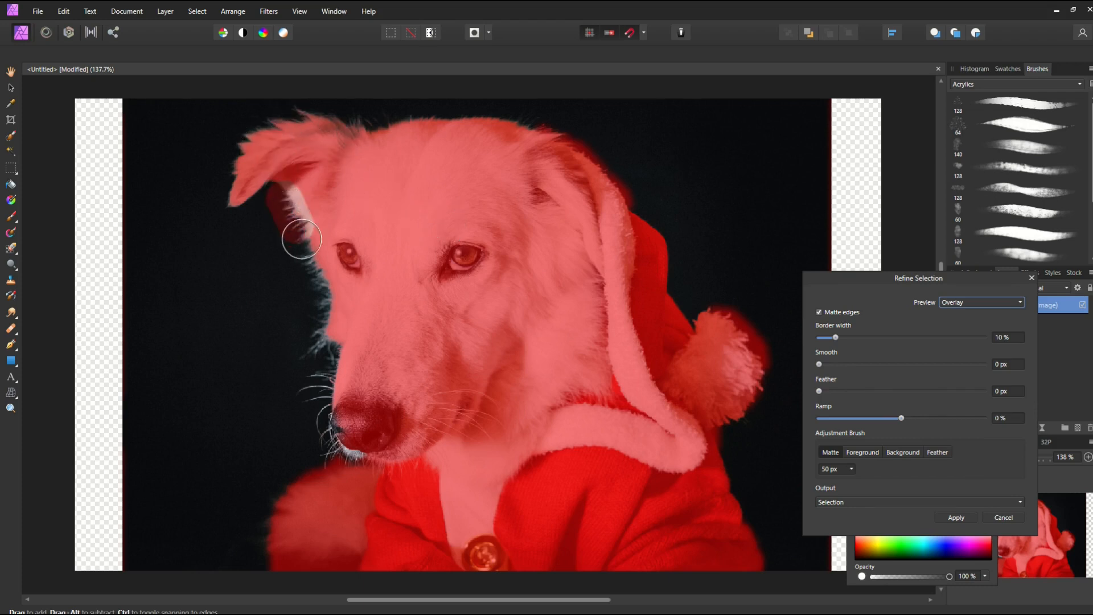
{"action": "left_click_drag", "start_coordinate": [302, 239], "coordinate": [314, 397]}
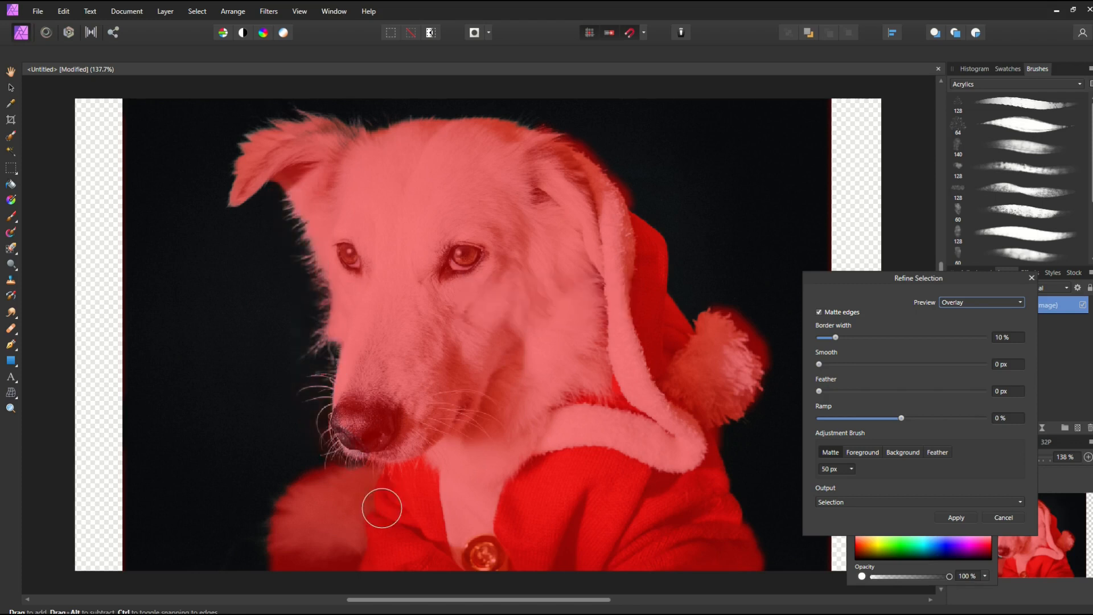
{"action": "mouse_move", "coordinate": [494, 193]}
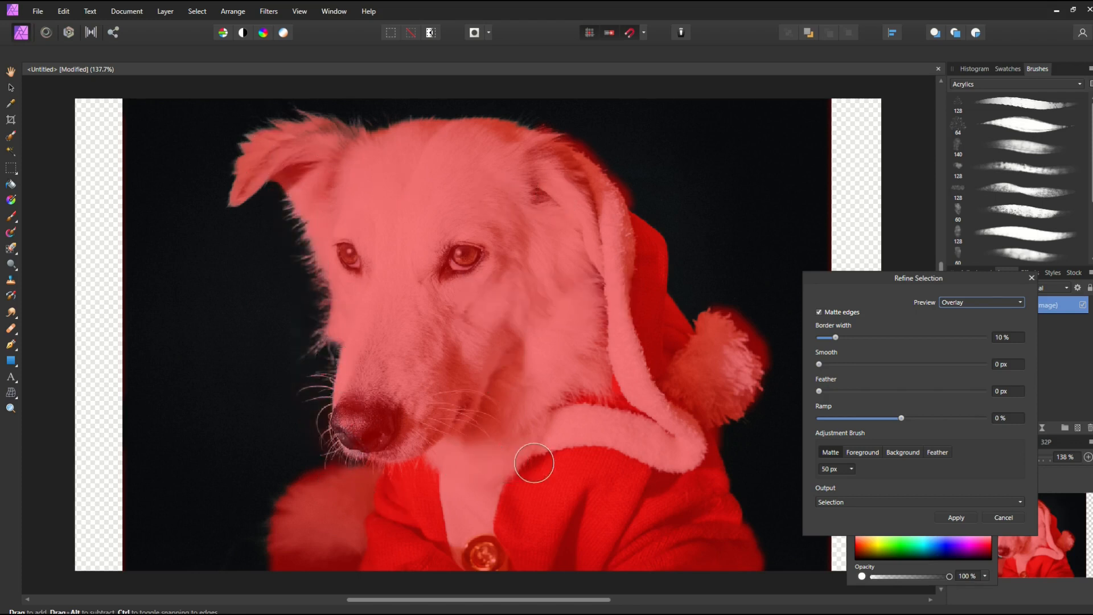
{"action": "mouse_move", "coordinate": [539, 150]}
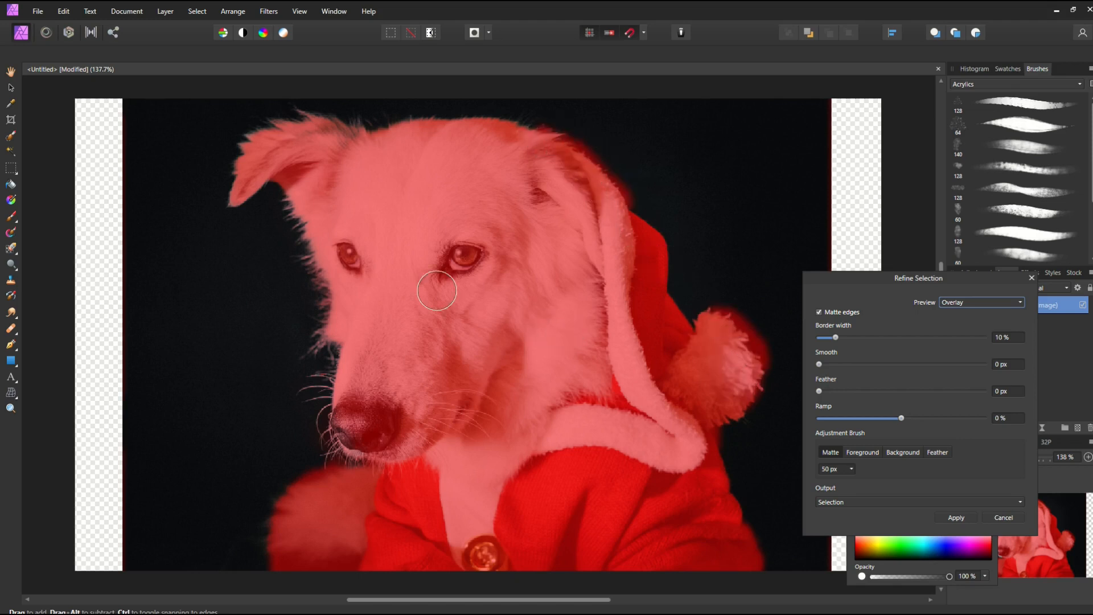
{"action": "mouse_move", "coordinate": [9, 138]}
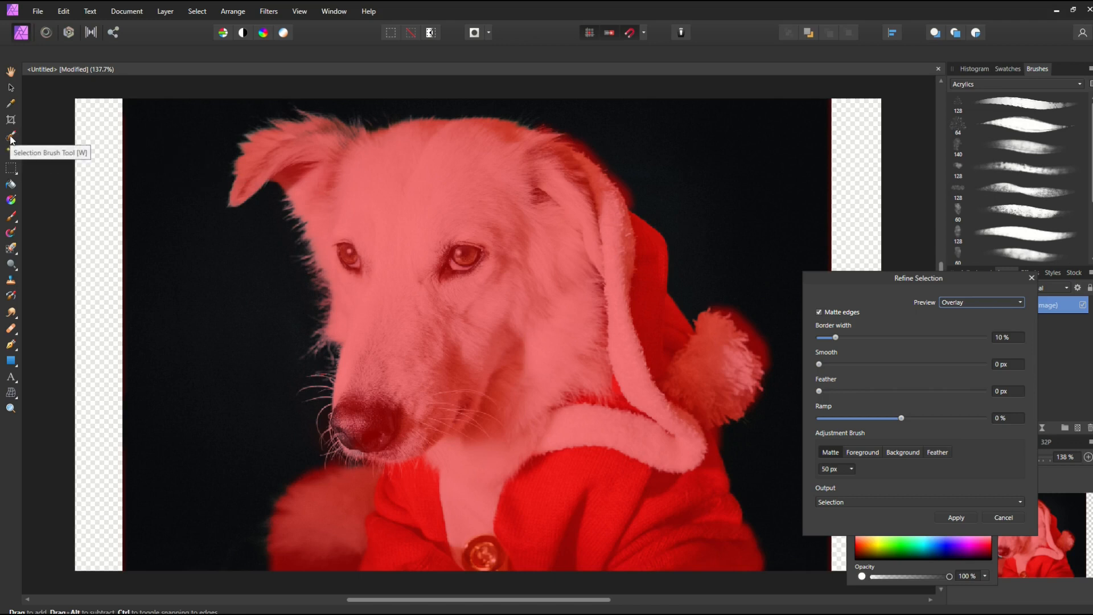
Back with the Selection Brush, subtract the hood area above the head and return to Refine
{"action": "left_click", "coordinate": [957, 517]}
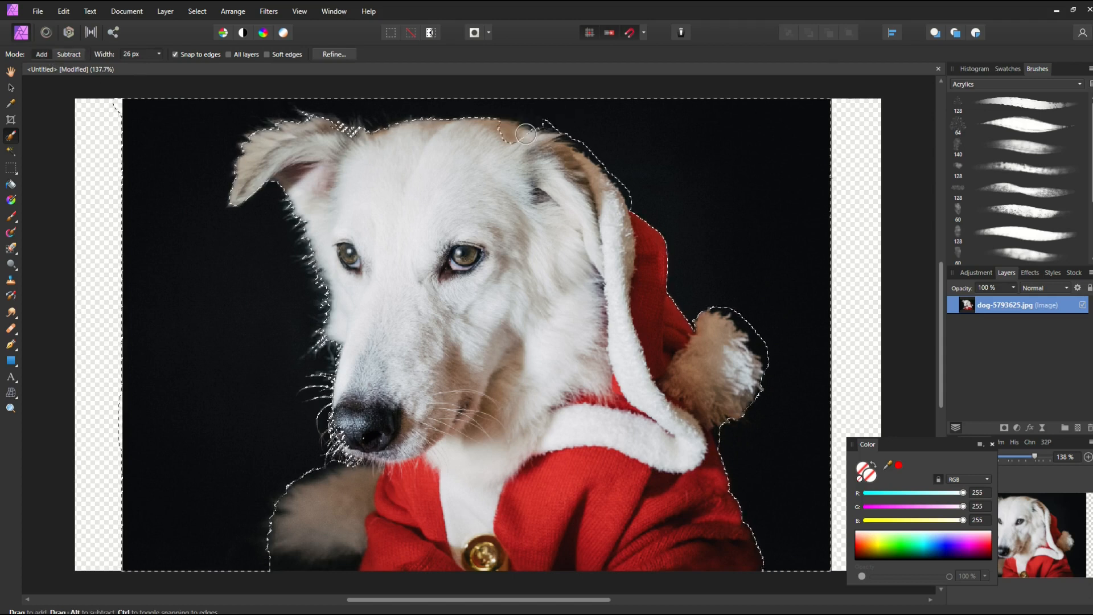
{"action": "left_click_drag", "start_coordinate": [526, 133], "coordinate": [631, 205]}
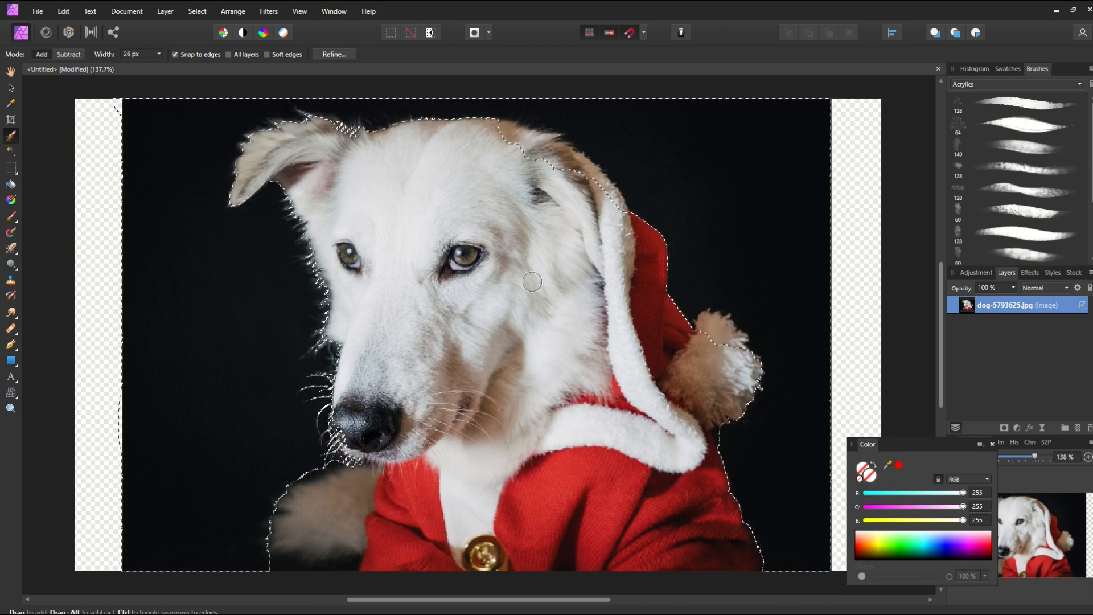
{"action": "left_click", "coordinate": [333, 53]}
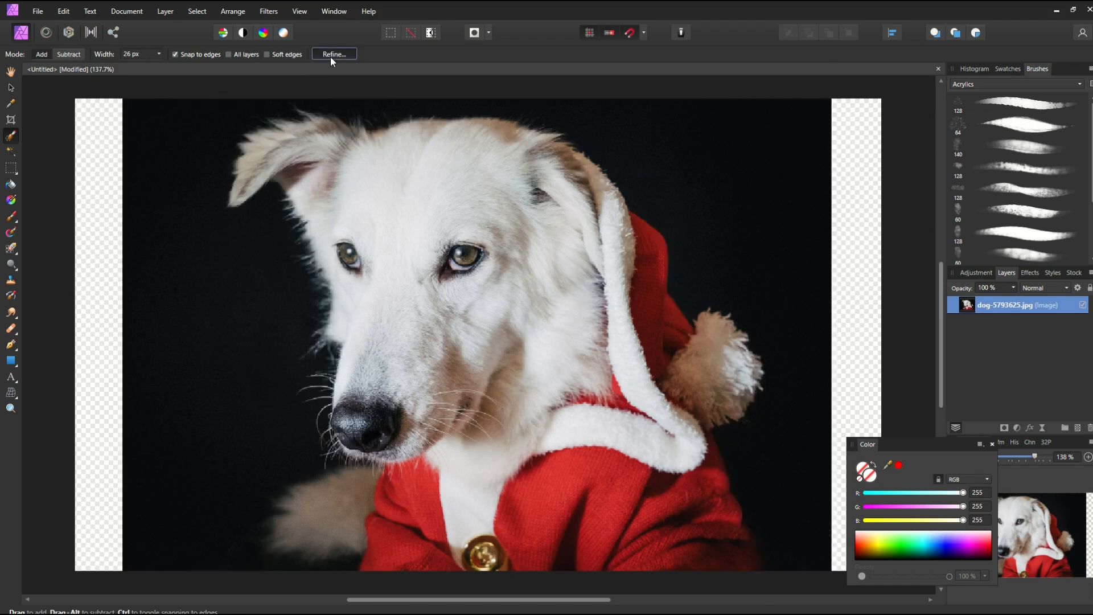
Reopen Refine Selection and brush the pompom fuzz, hood edge and head-top fur
{"action": "left_click", "coordinate": [333, 53]}
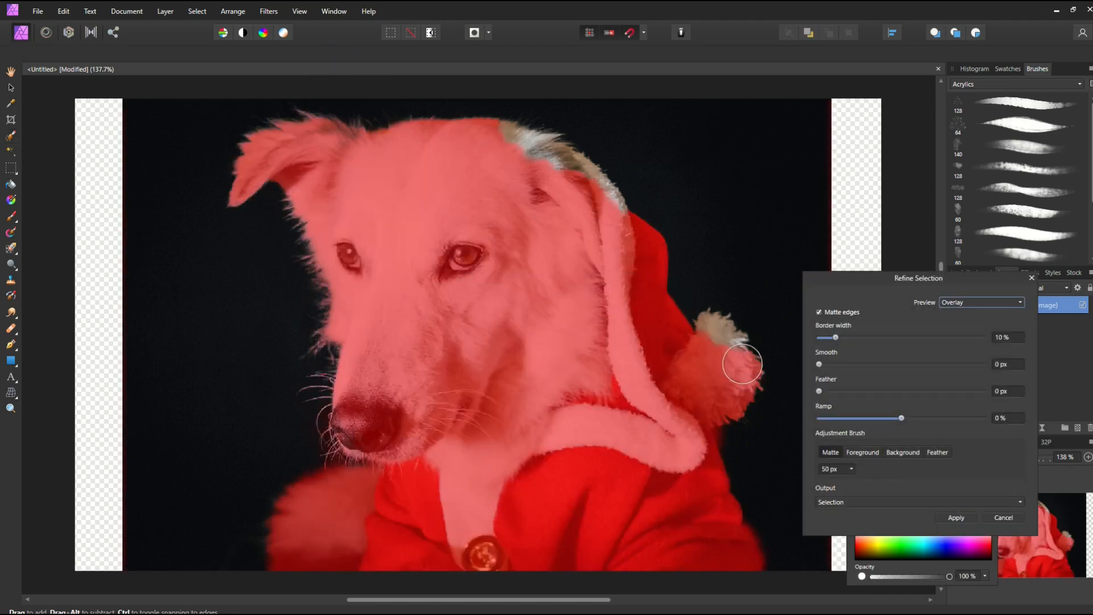
{"action": "left_click_drag", "start_coordinate": [743, 362], "coordinate": [578, 166]}
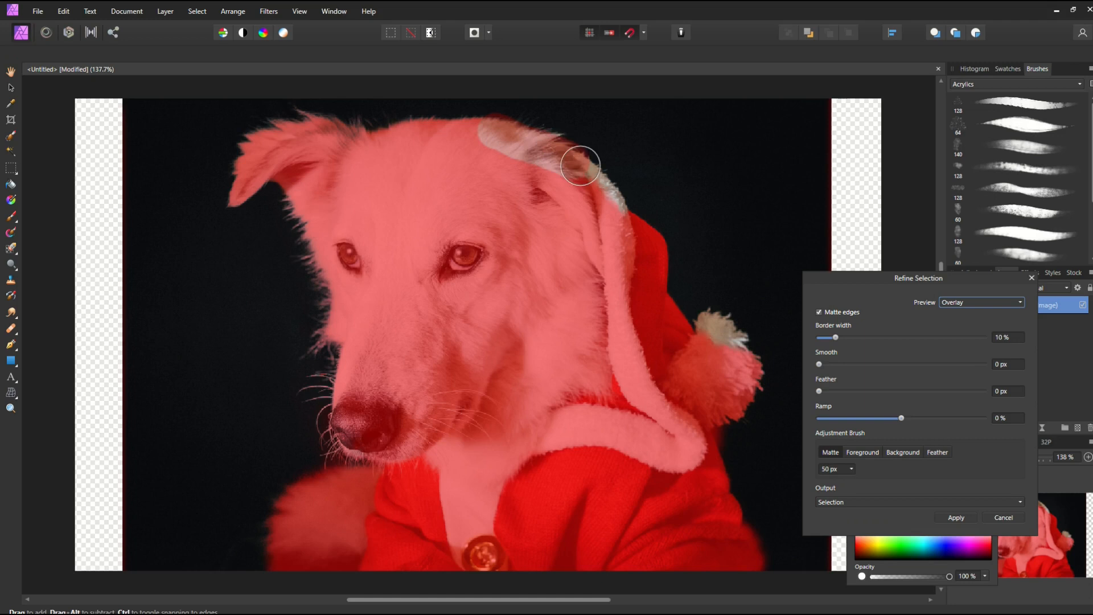
{"action": "left_click_drag", "start_coordinate": [579, 167], "coordinate": [540, 164]}
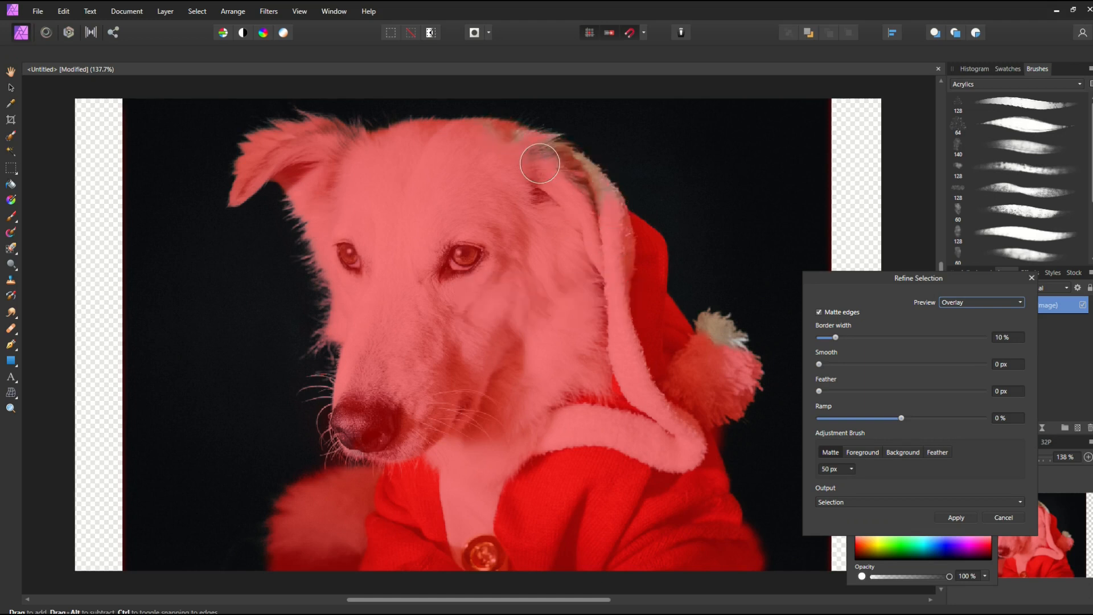
{"action": "left_click_drag", "start_coordinate": [539, 164], "coordinate": [620, 306]}
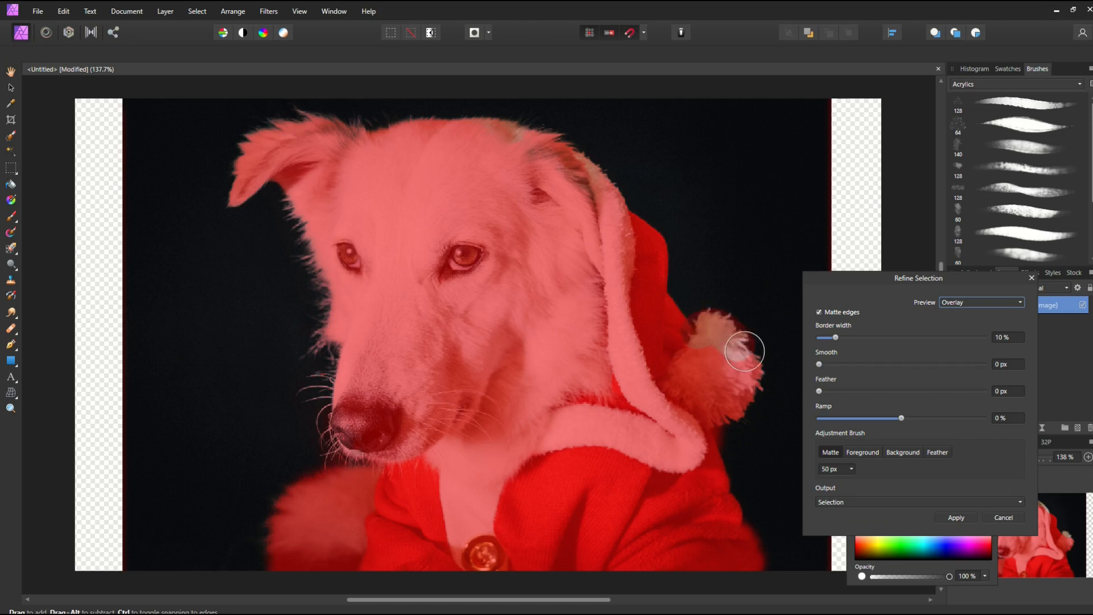
{"action": "left_click_drag", "start_coordinate": [744, 349], "coordinate": [535, 200]}
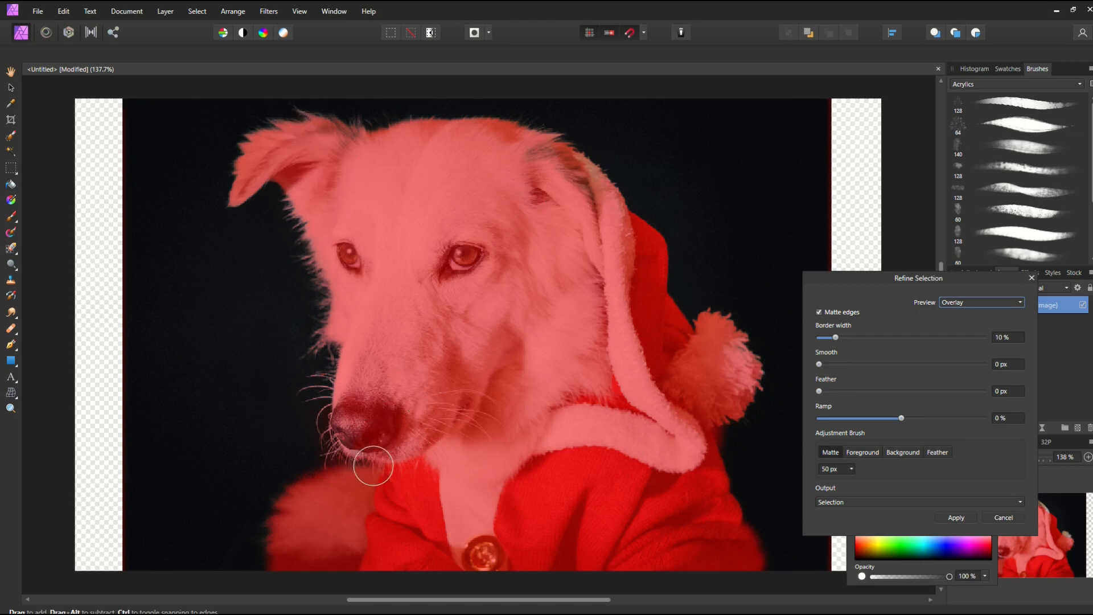
Brush the matte over the whiskers below the muzzle and the ear fur
{"action": "left_click_drag", "start_coordinate": [373, 466], "coordinate": [716, 392]}
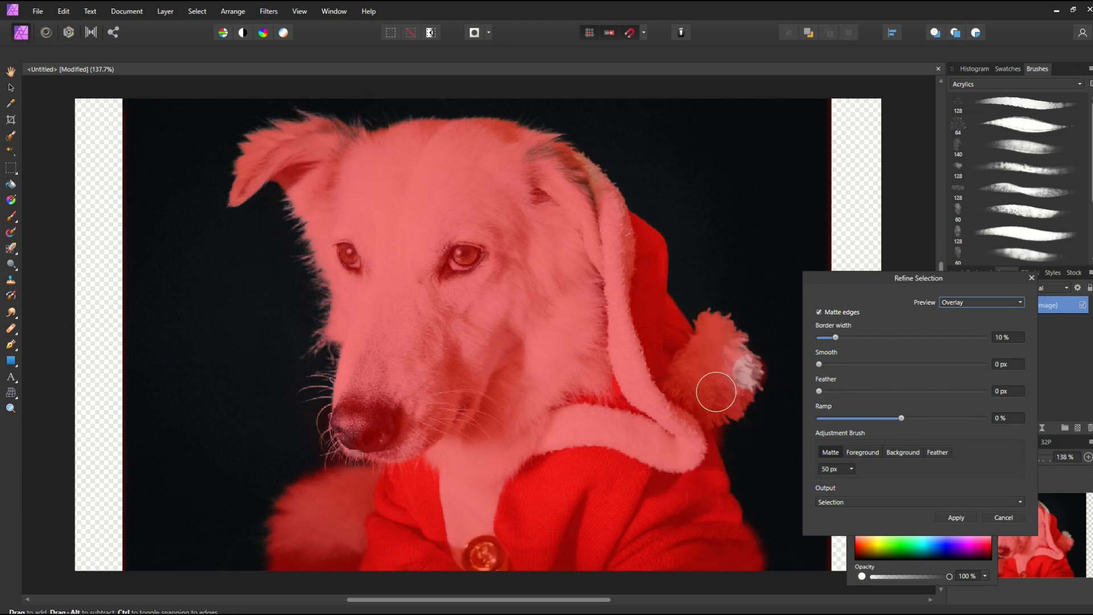
{"action": "left_click_drag", "start_coordinate": [716, 391], "coordinate": [315, 122]}
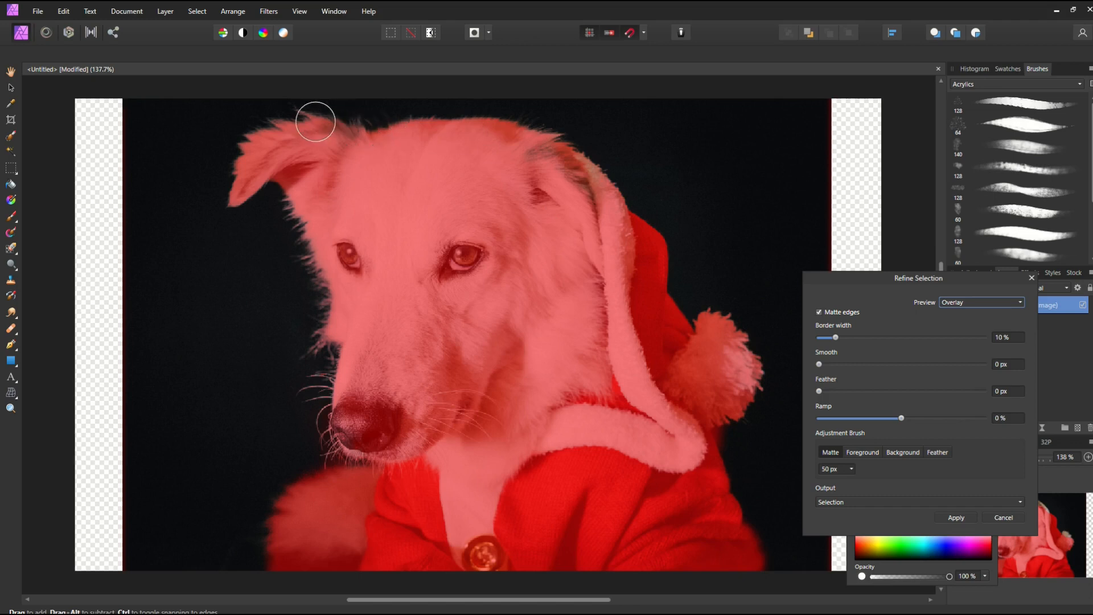
{"action": "mouse_move", "coordinate": [312, 394]}
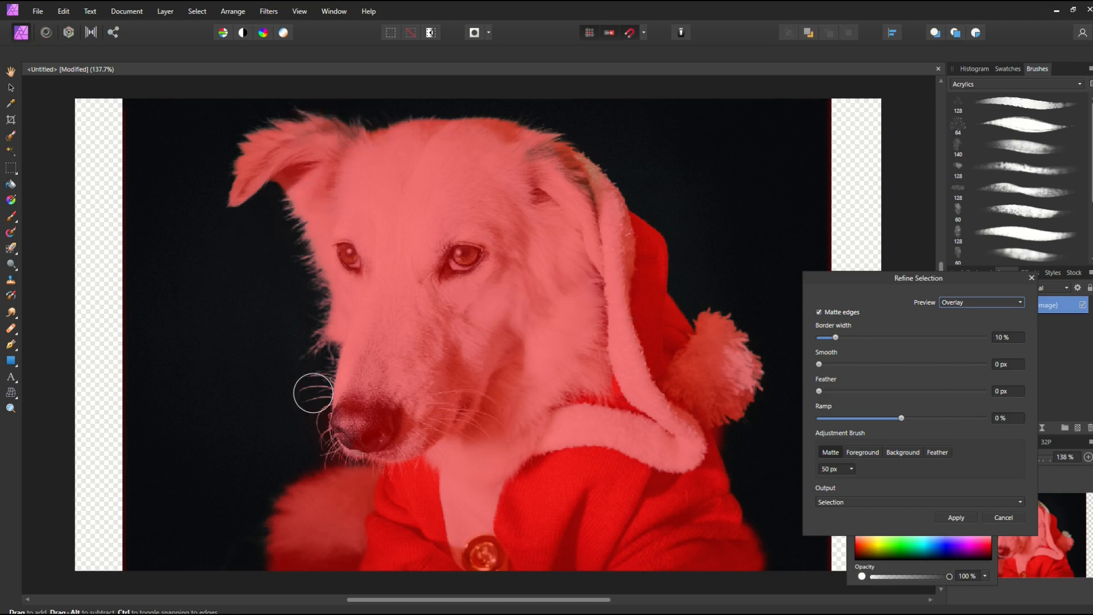
{"action": "mouse_move", "coordinate": [527, 335]}
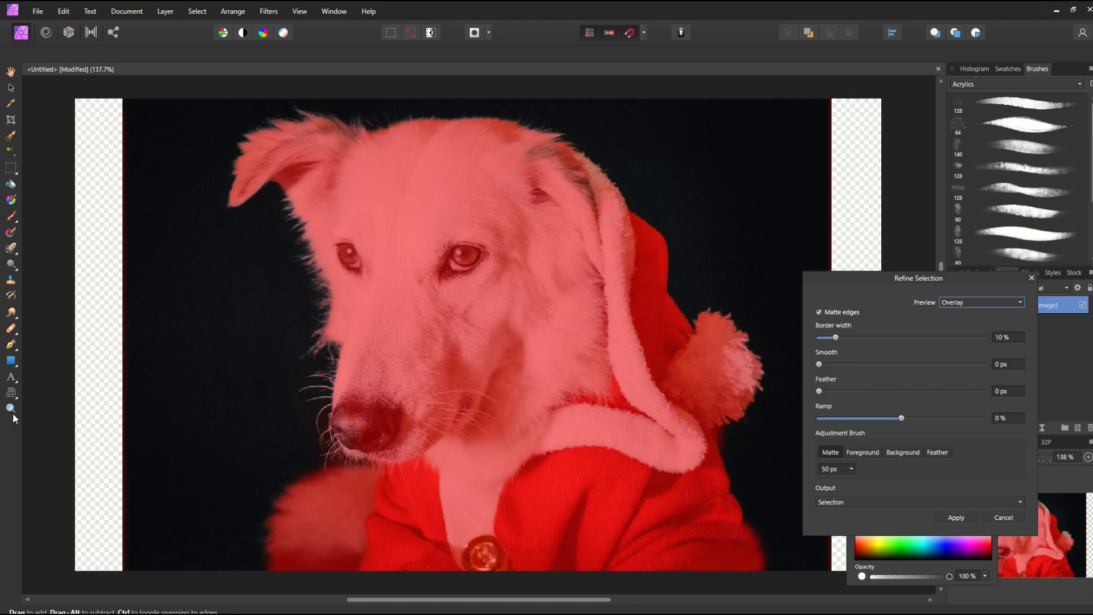
{"action": "mouse_move", "coordinate": [7, 137]}
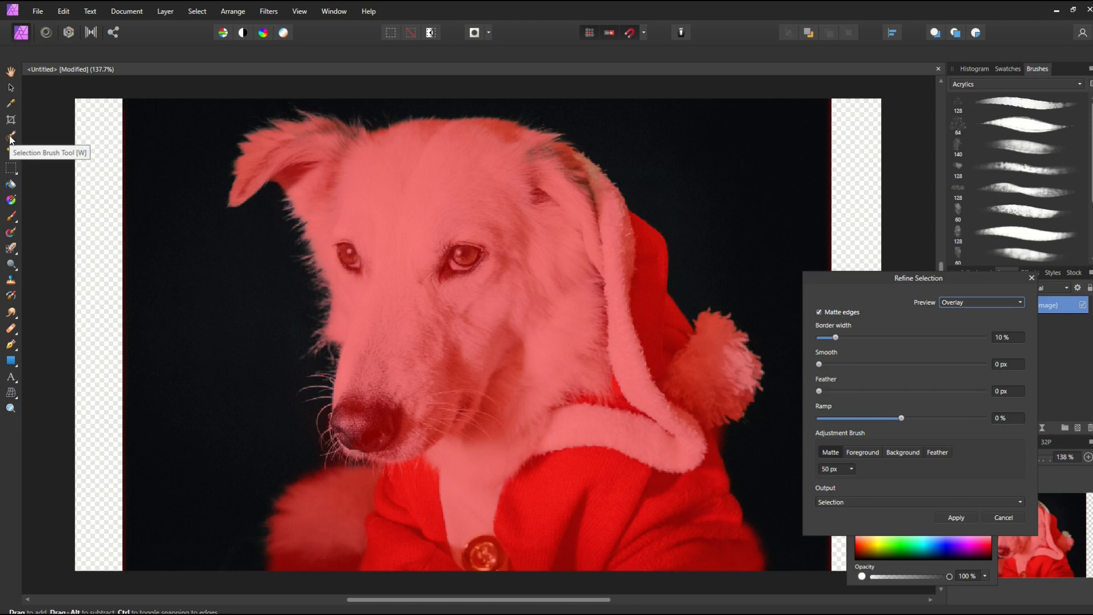
Apply the refined selection and rasterize the dog photo layer into a pixel layer
{"action": "left_click", "coordinate": [956, 517]}
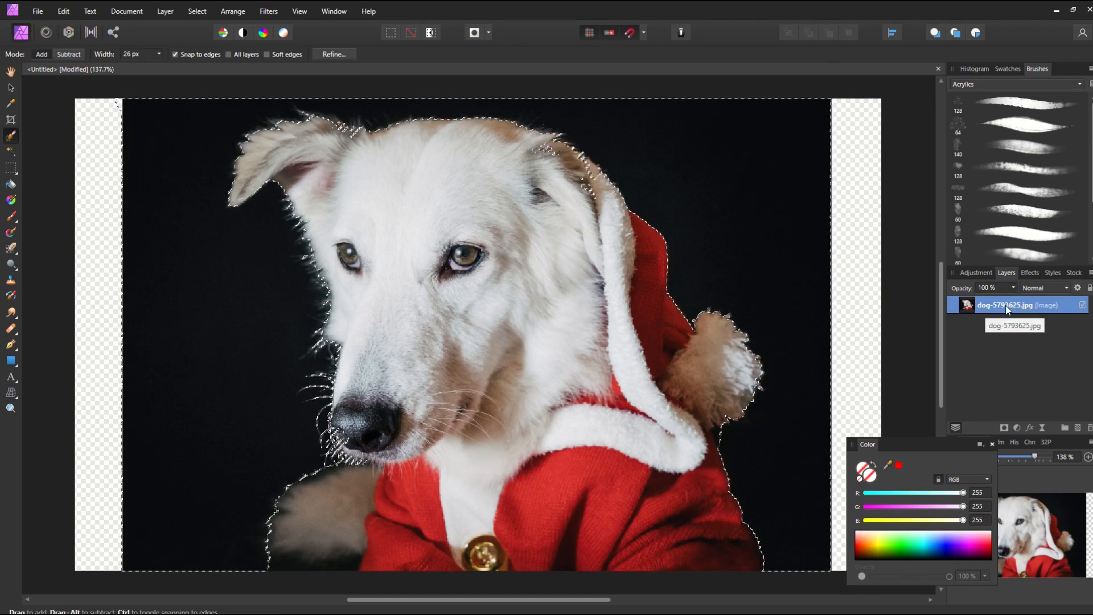
{"action": "right_click", "coordinate": [1008, 305]}
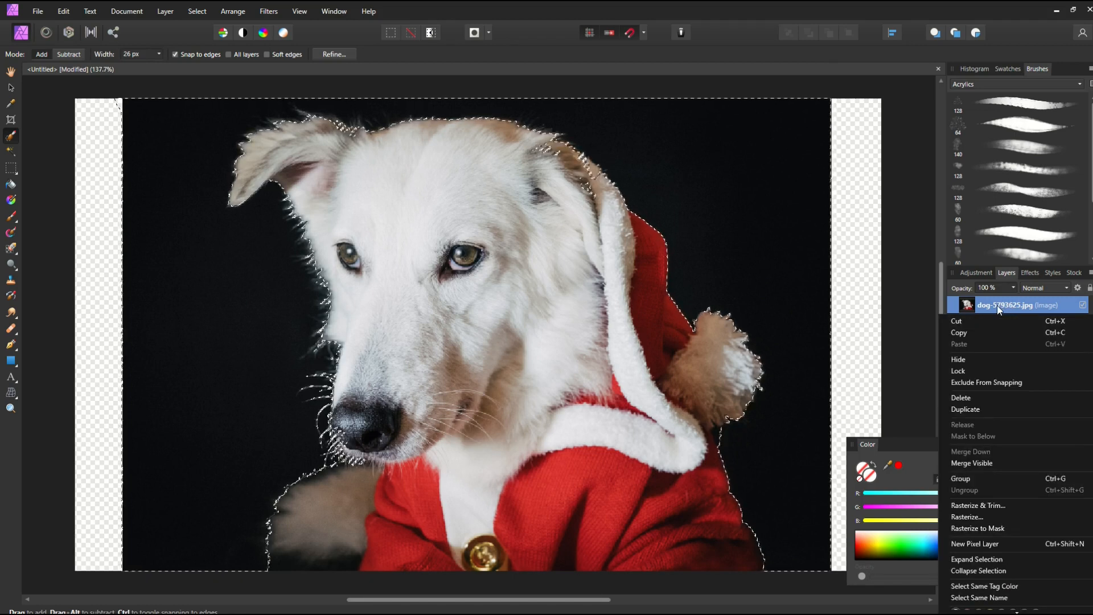
{"action": "mouse_move", "coordinate": [996, 382]}
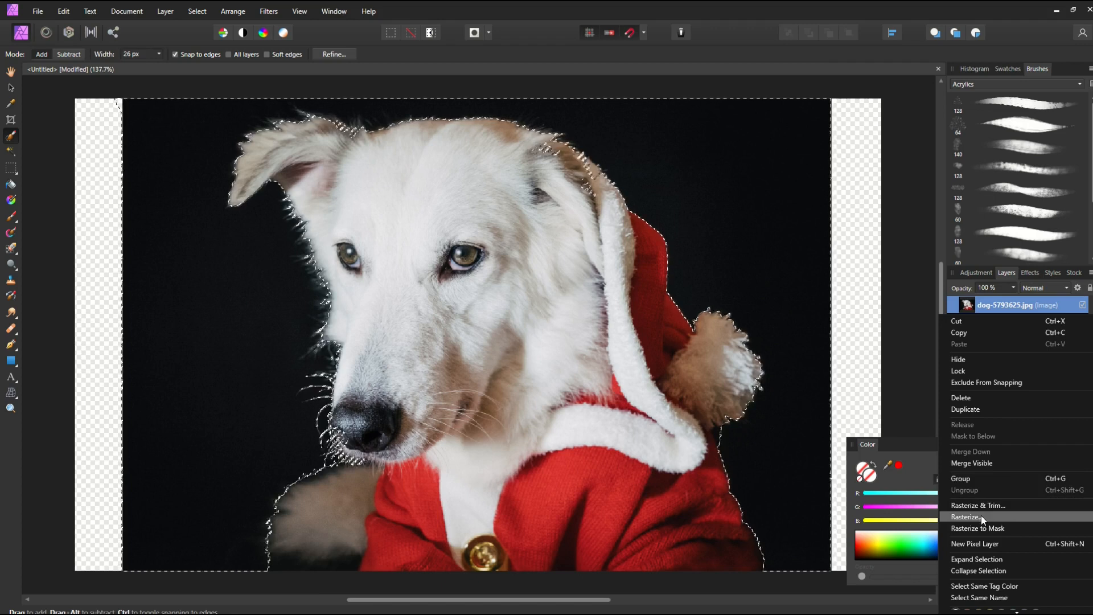
{"action": "left_click", "coordinate": [965, 517]}
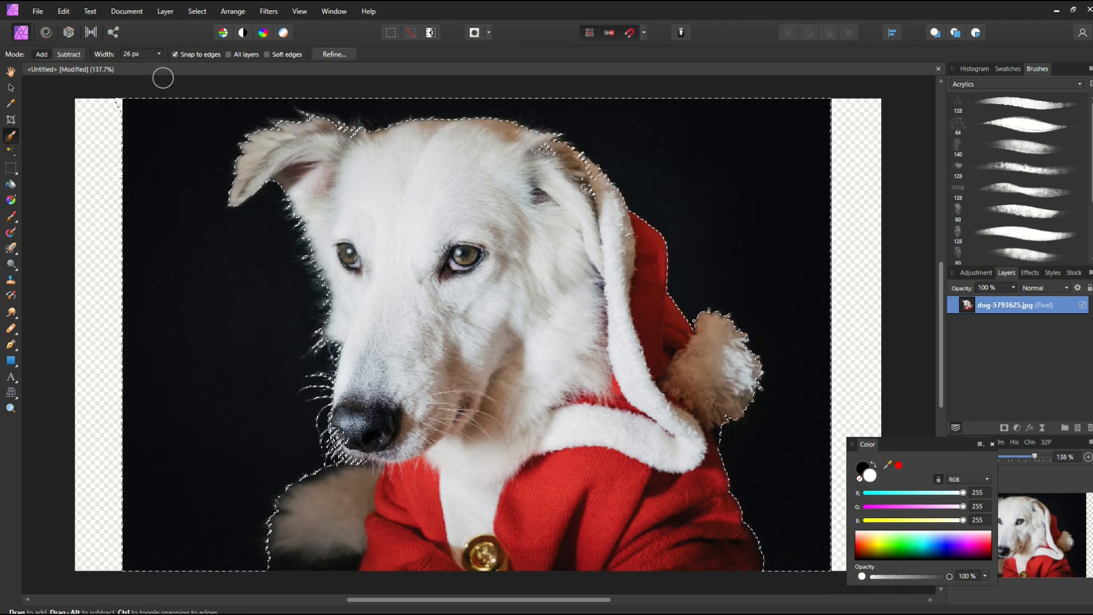
Invert the pixel selection via the Select menu so the background is selected instead of the dog
{"action": "left_click", "coordinate": [196, 10]}
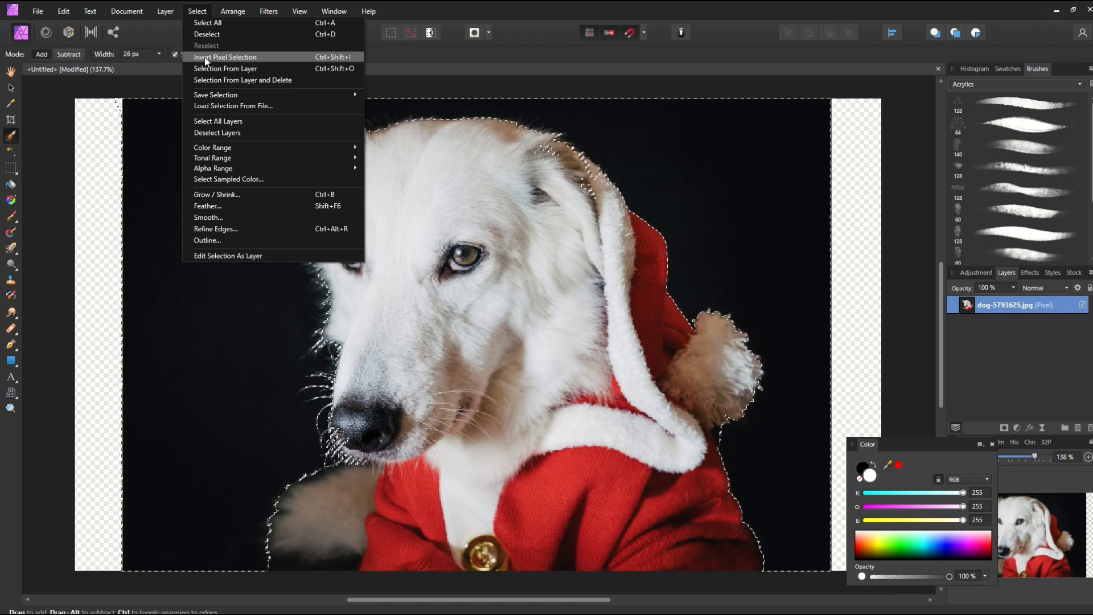
{"action": "left_click", "coordinate": [226, 57]}
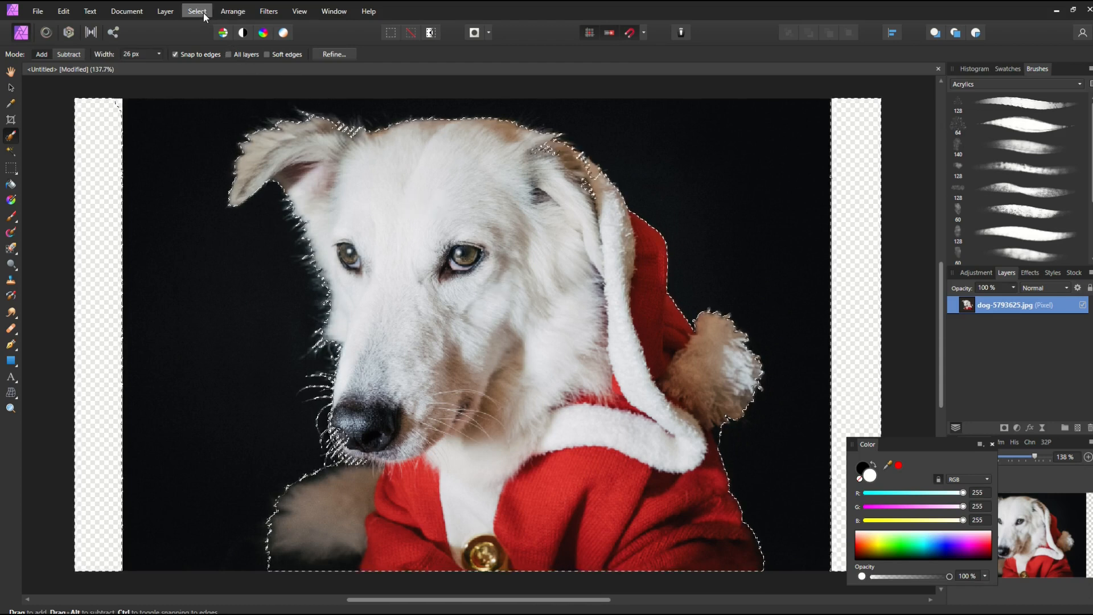
{"action": "left_click", "coordinate": [197, 11]}
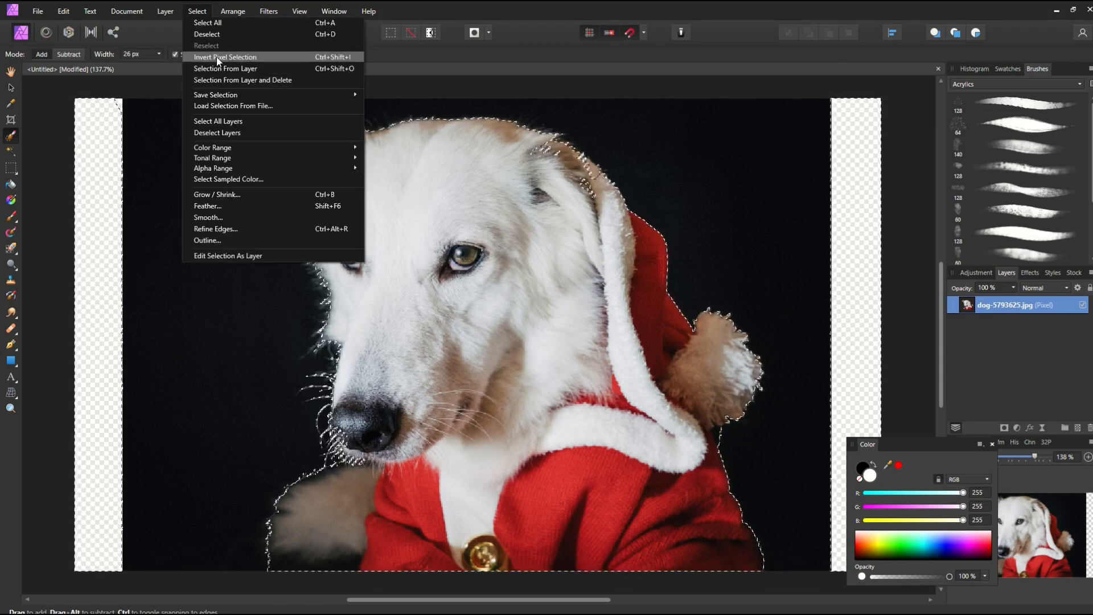
{"action": "left_click", "coordinate": [224, 57]}
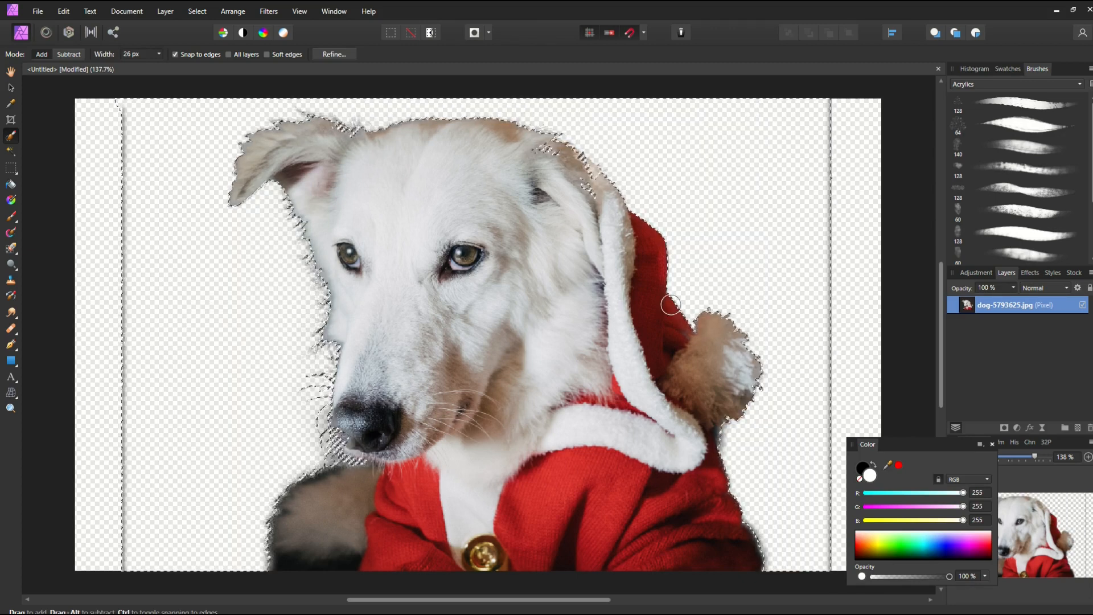
{"action": "mouse_move", "coordinate": [10, 89]}
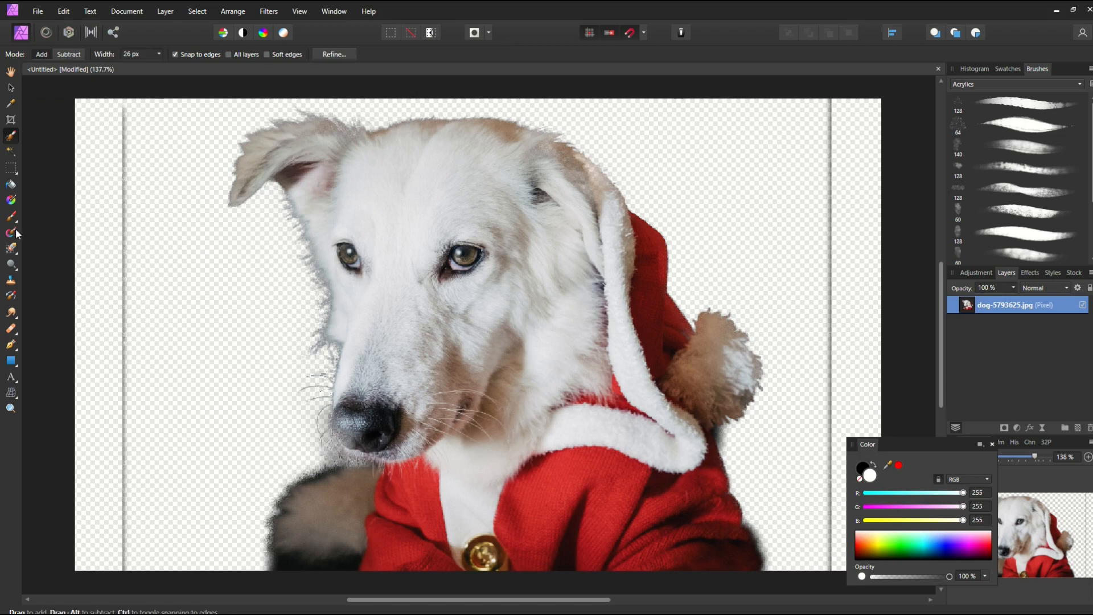
{"action": "left_click", "coordinate": [10, 249]}
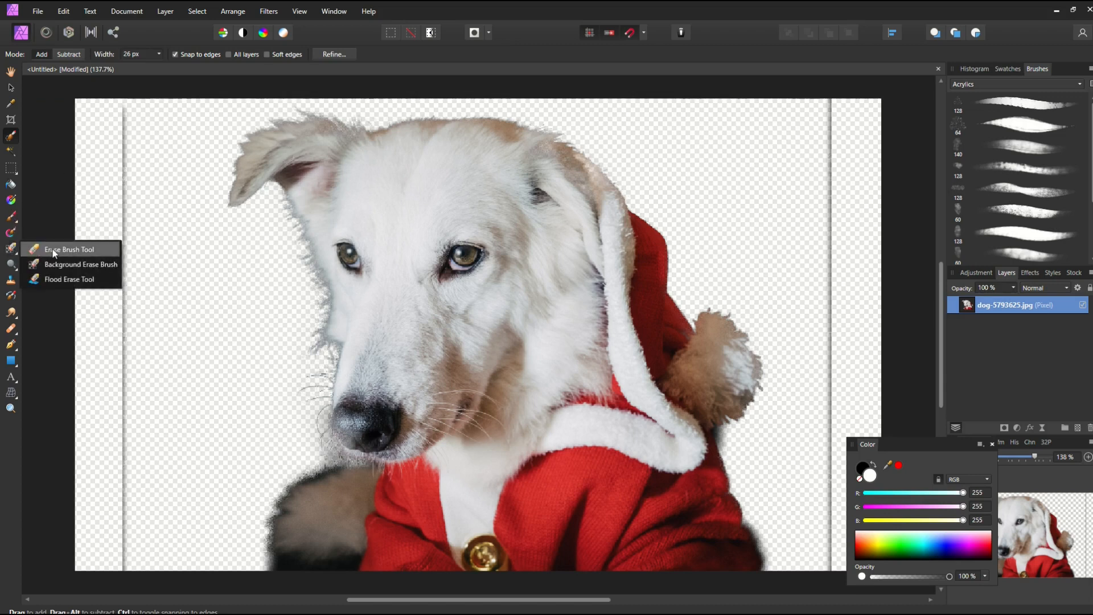
{"action": "left_click", "coordinate": [64, 249]}
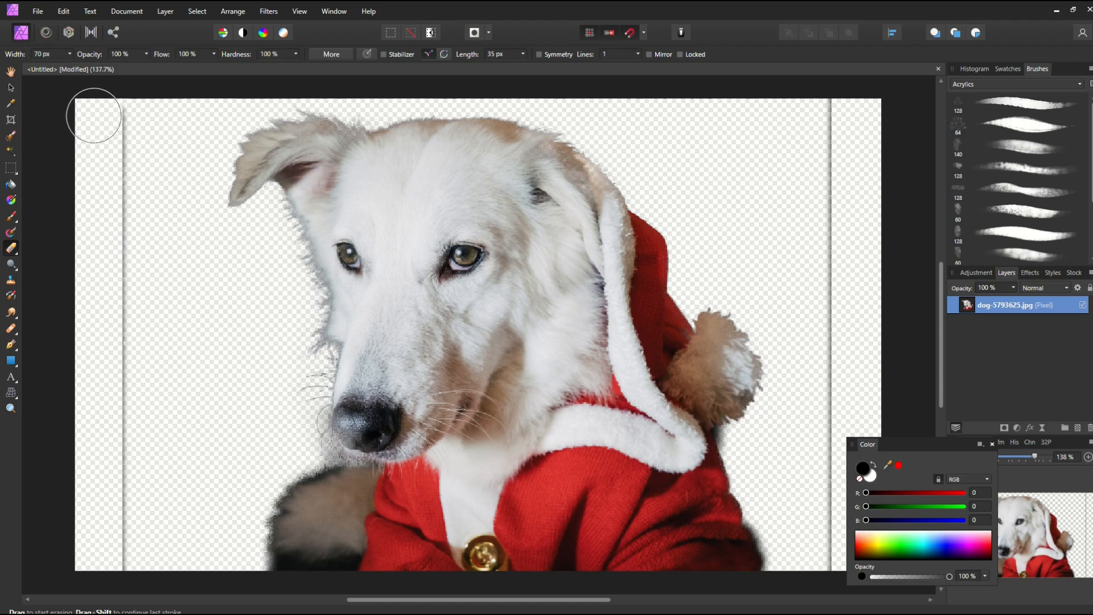
{"action": "mouse_move", "coordinate": [168, 566]}
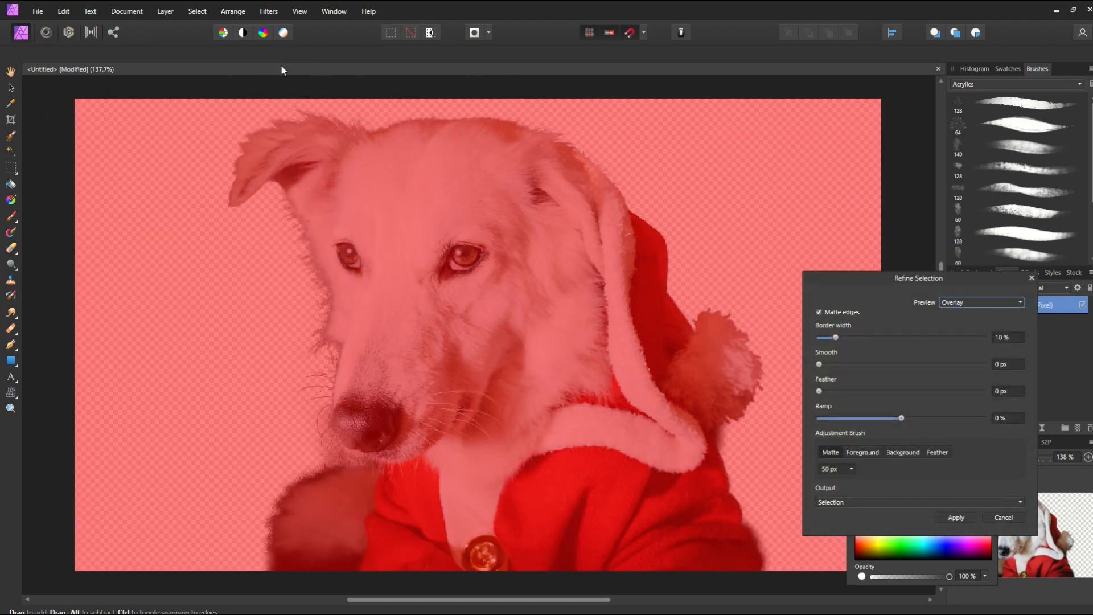
{"action": "left_click", "coordinate": [957, 517]}
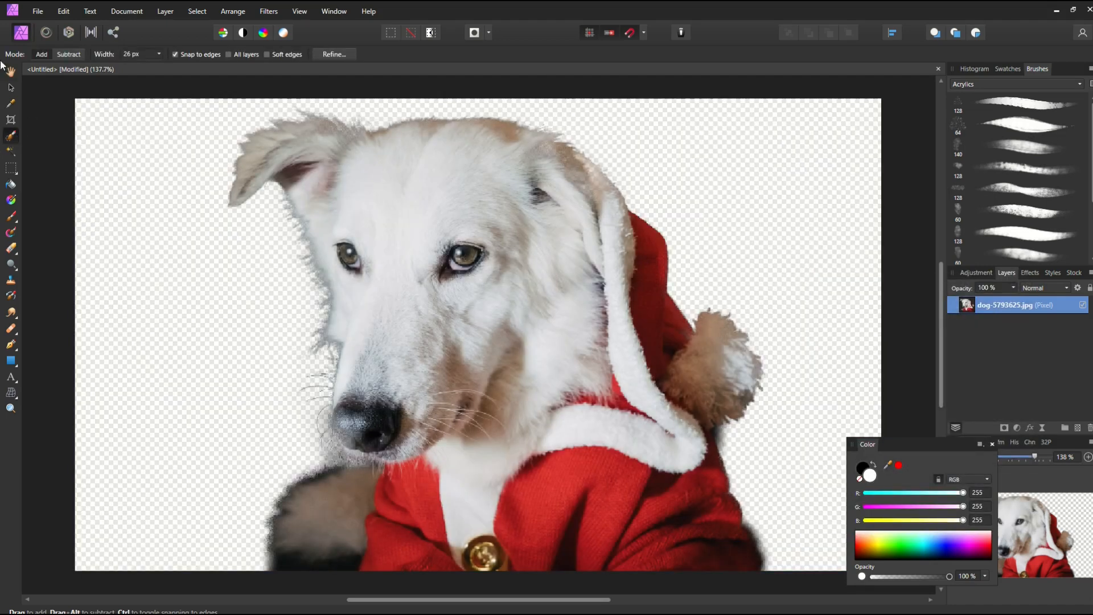
Use File > Place to bring the watercolor background image into the document
{"action": "left_click", "coordinate": [38, 10]}
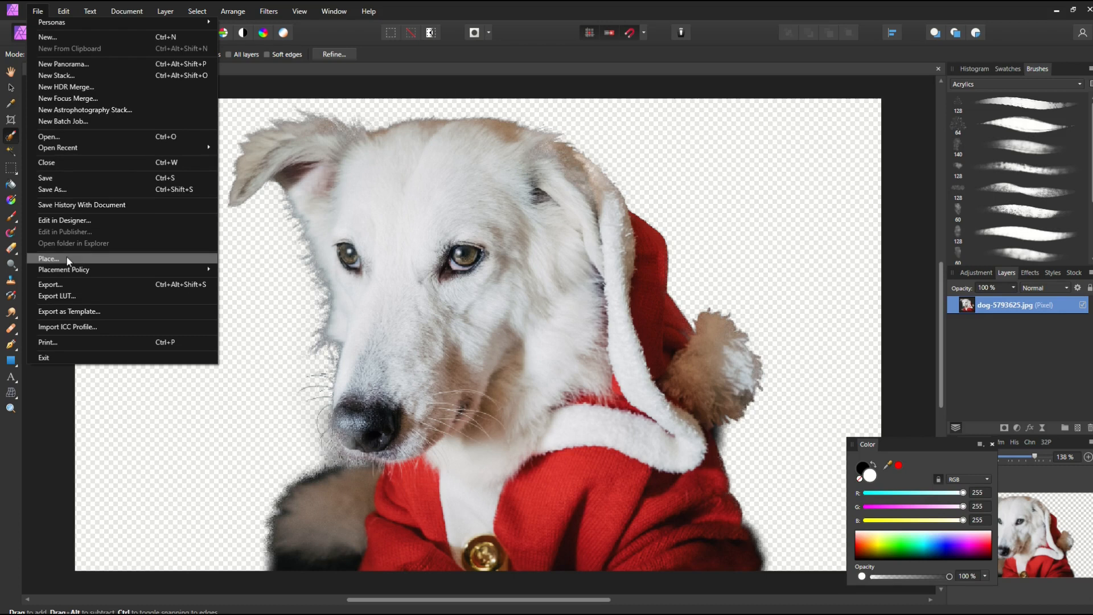
{"action": "left_click", "coordinate": [48, 258]}
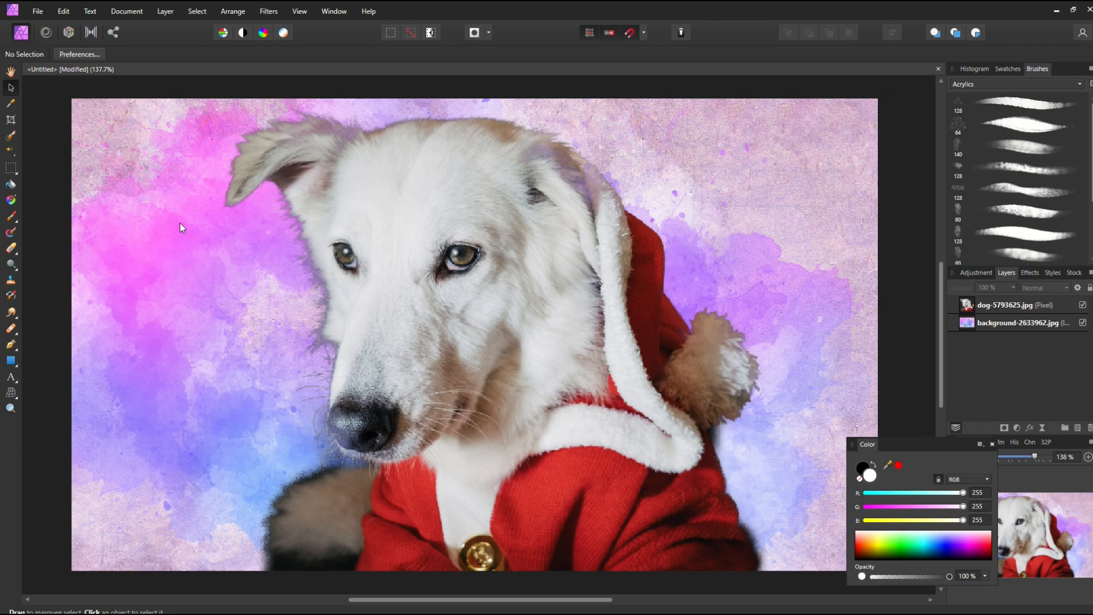
{"action": "mouse_move", "coordinate": [211, 274]}
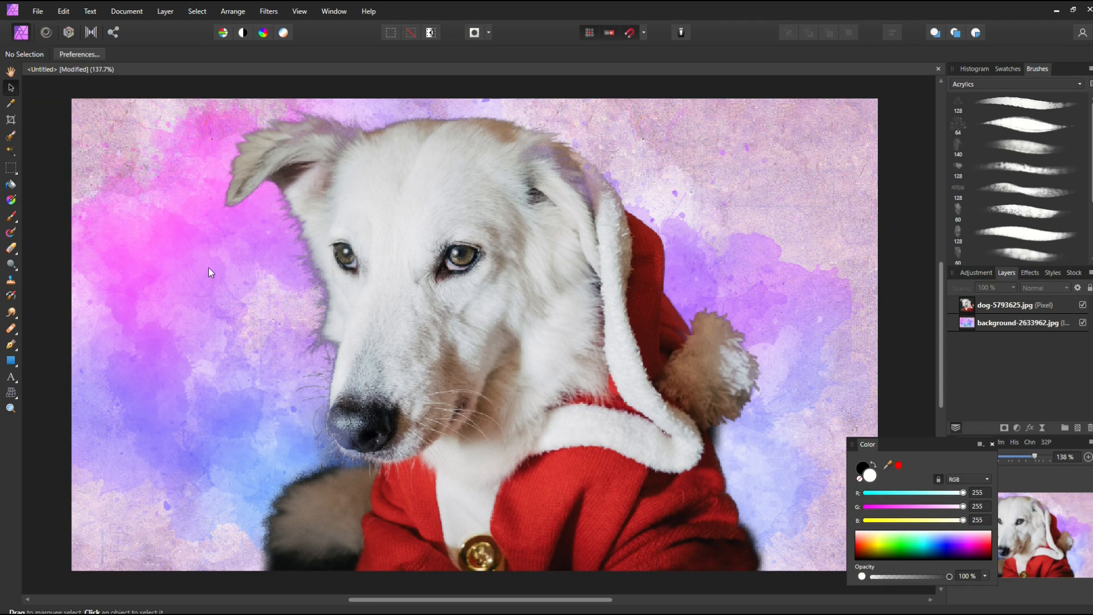
{"action": "mouse_move", "coordinate": [60, 223]}
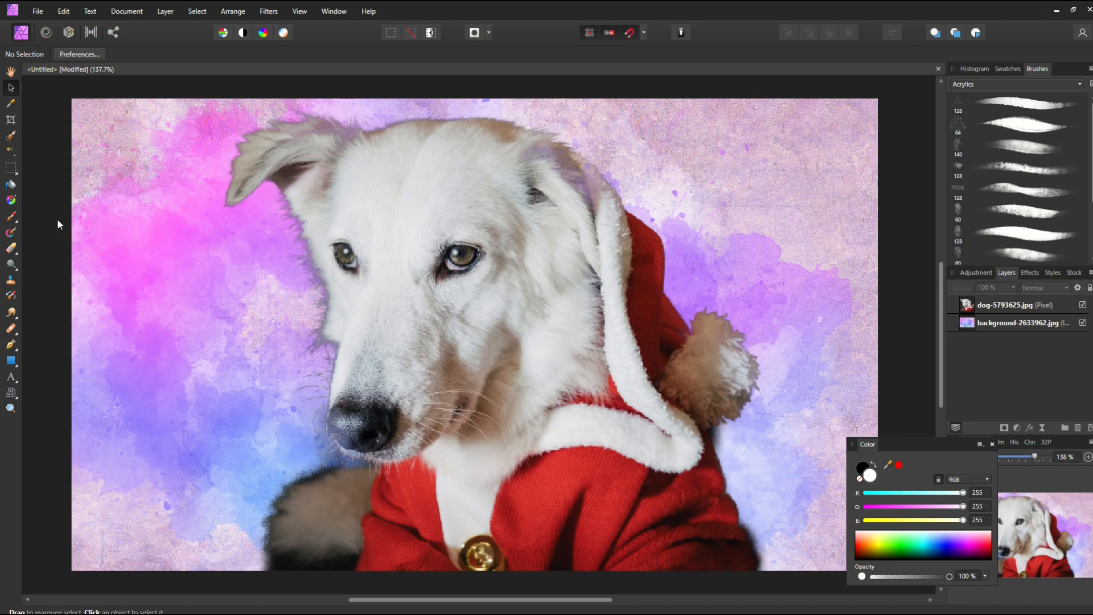
{"action": "mouse_move", "coordinate": [68, 213]}
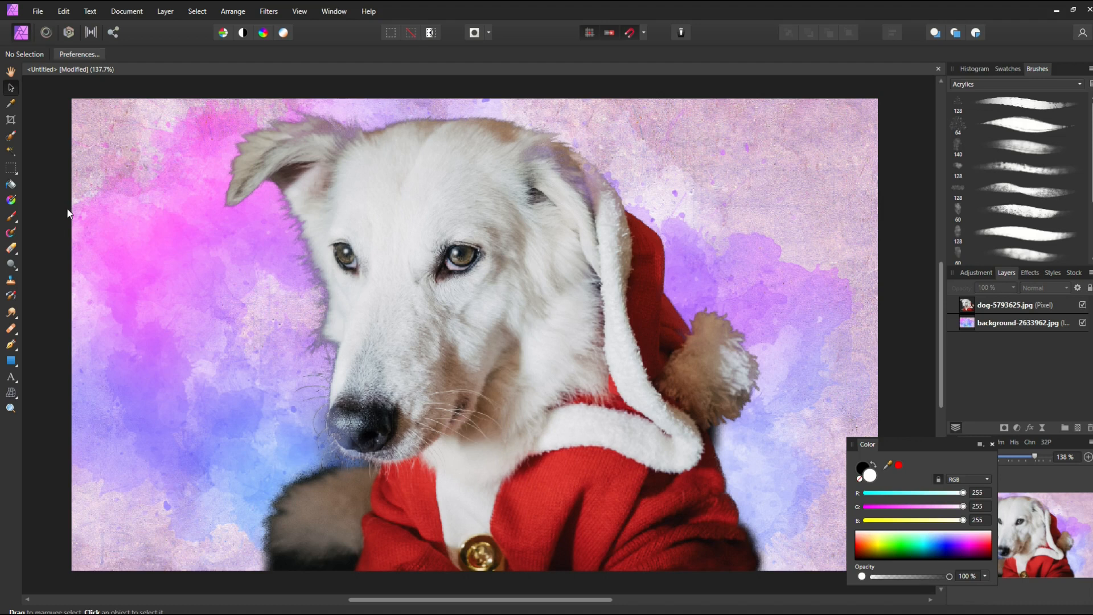